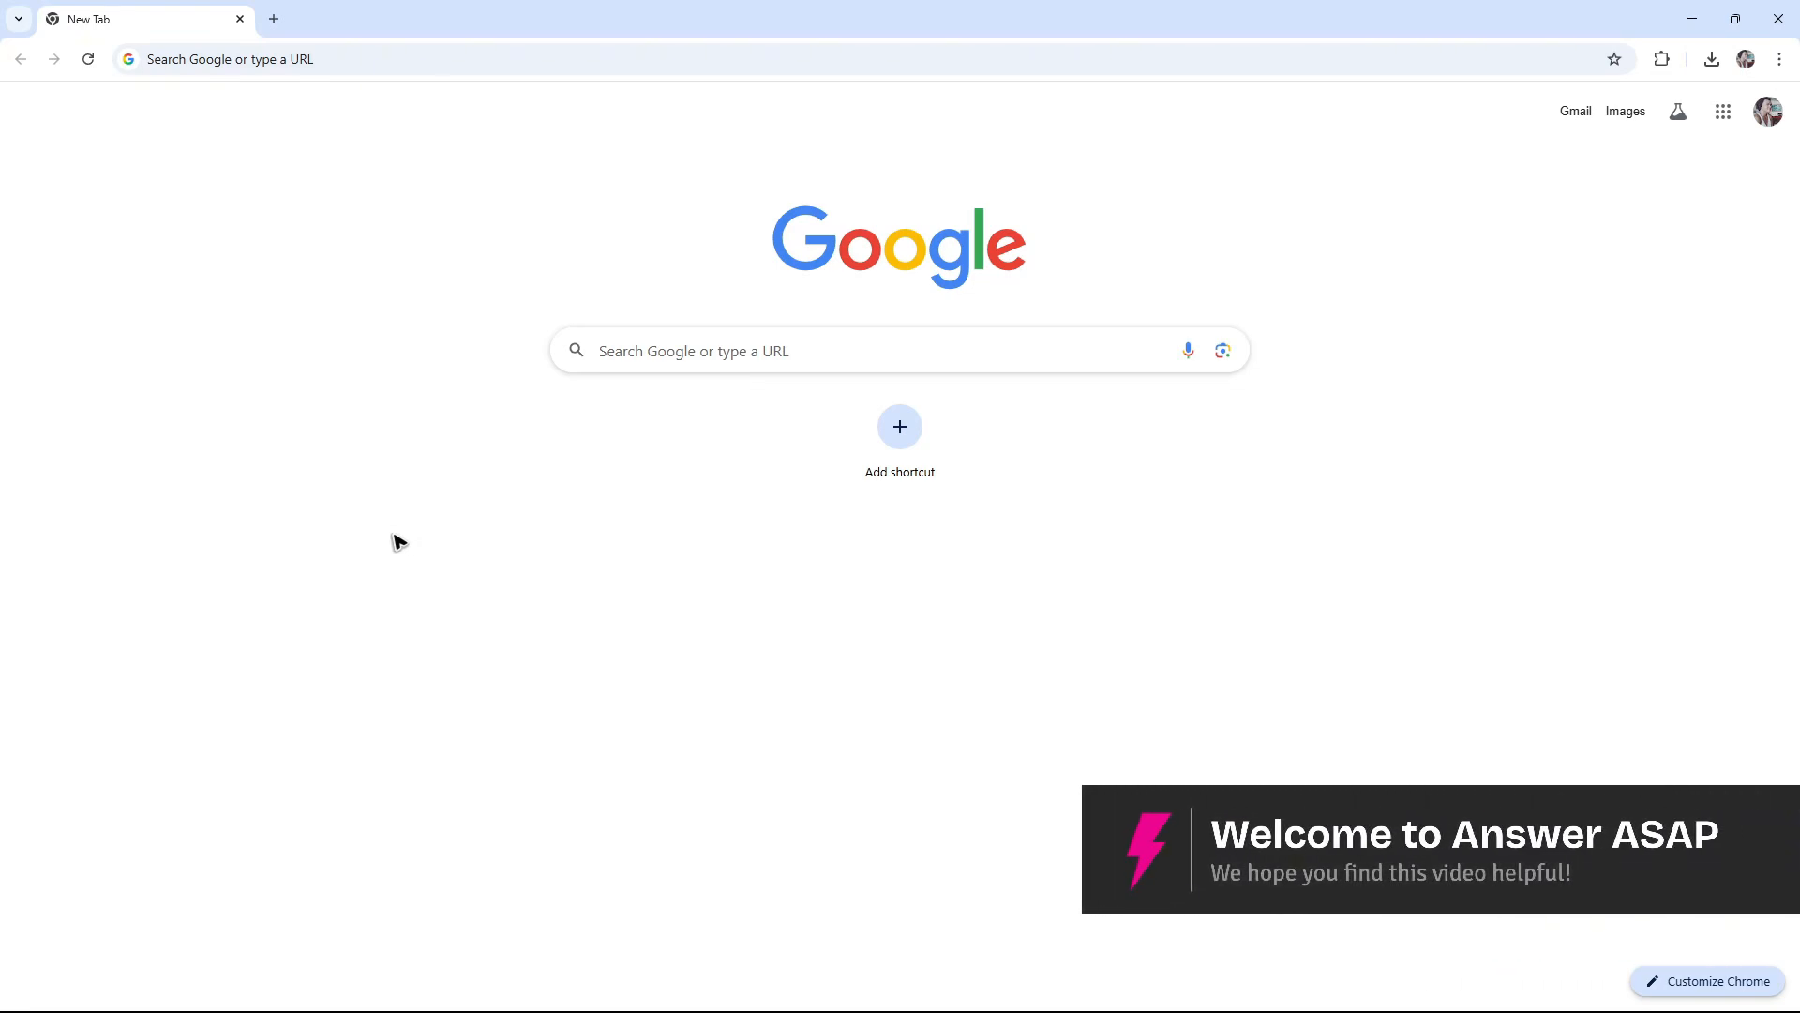
pyautogui.moveTo(396, 542)
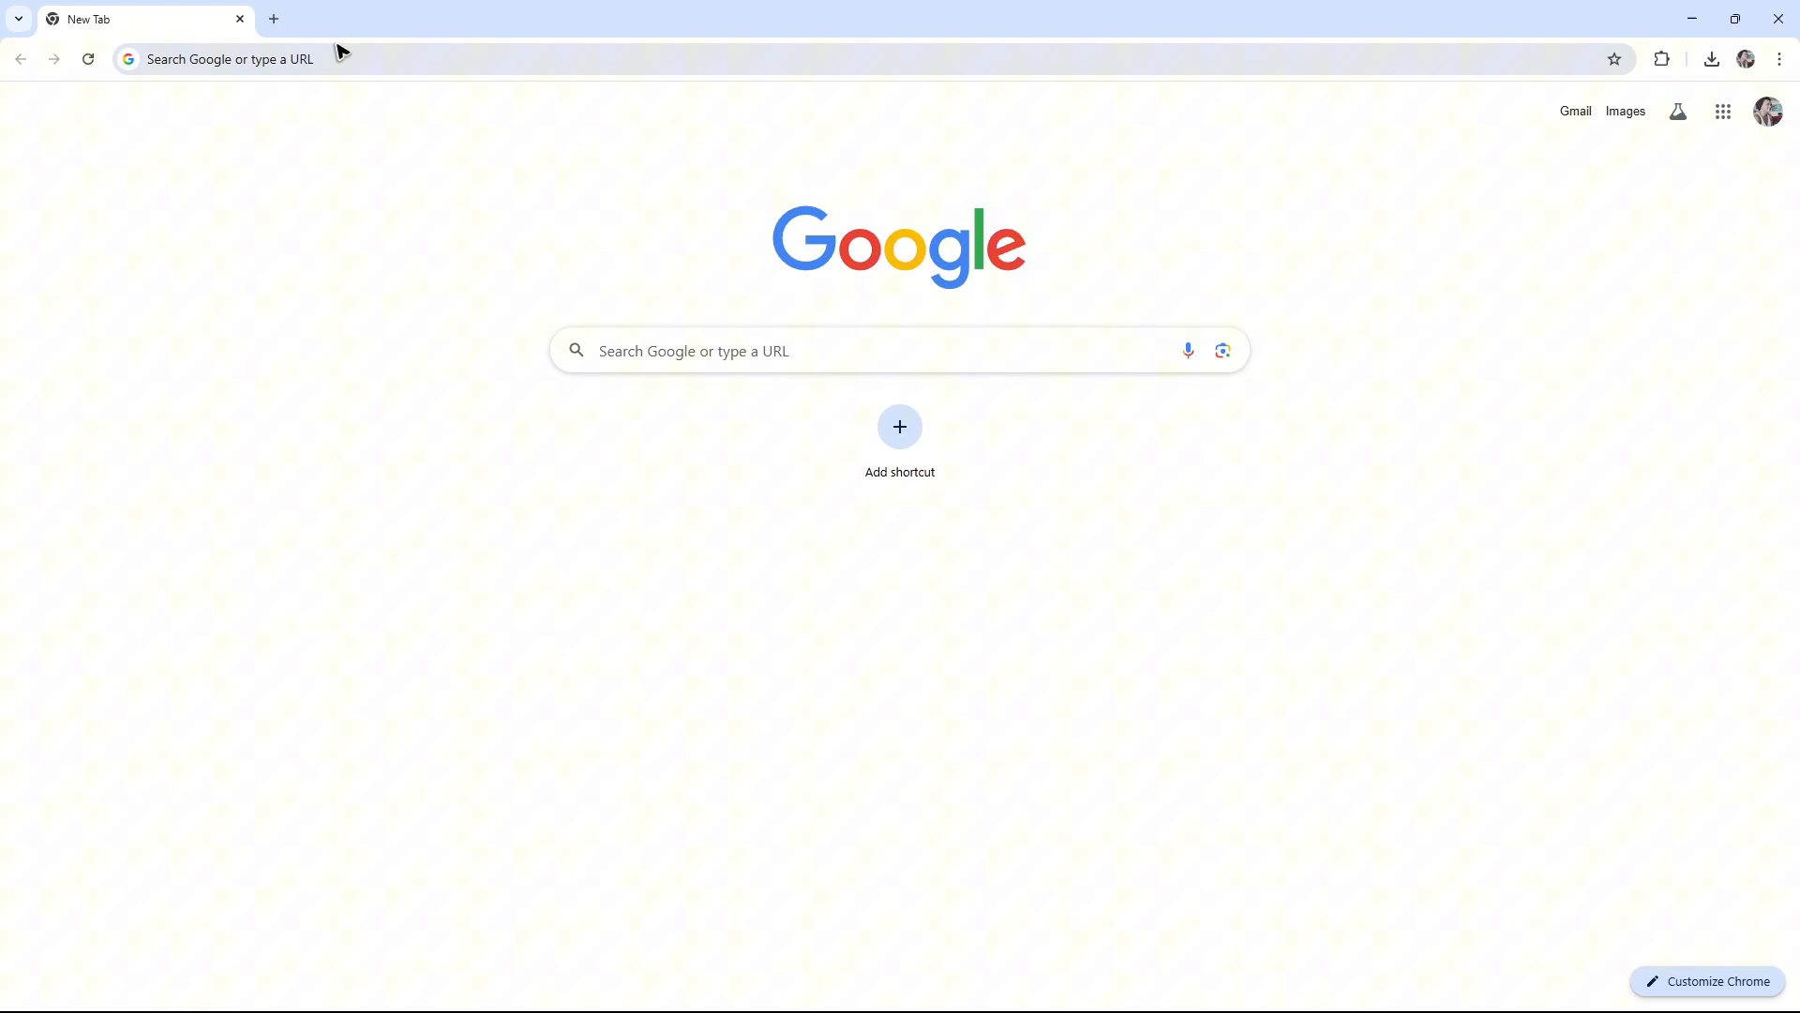
# - Load console.cloud.google.com and open the navigation menu listing pinned products
pyautogui.write('console.co')
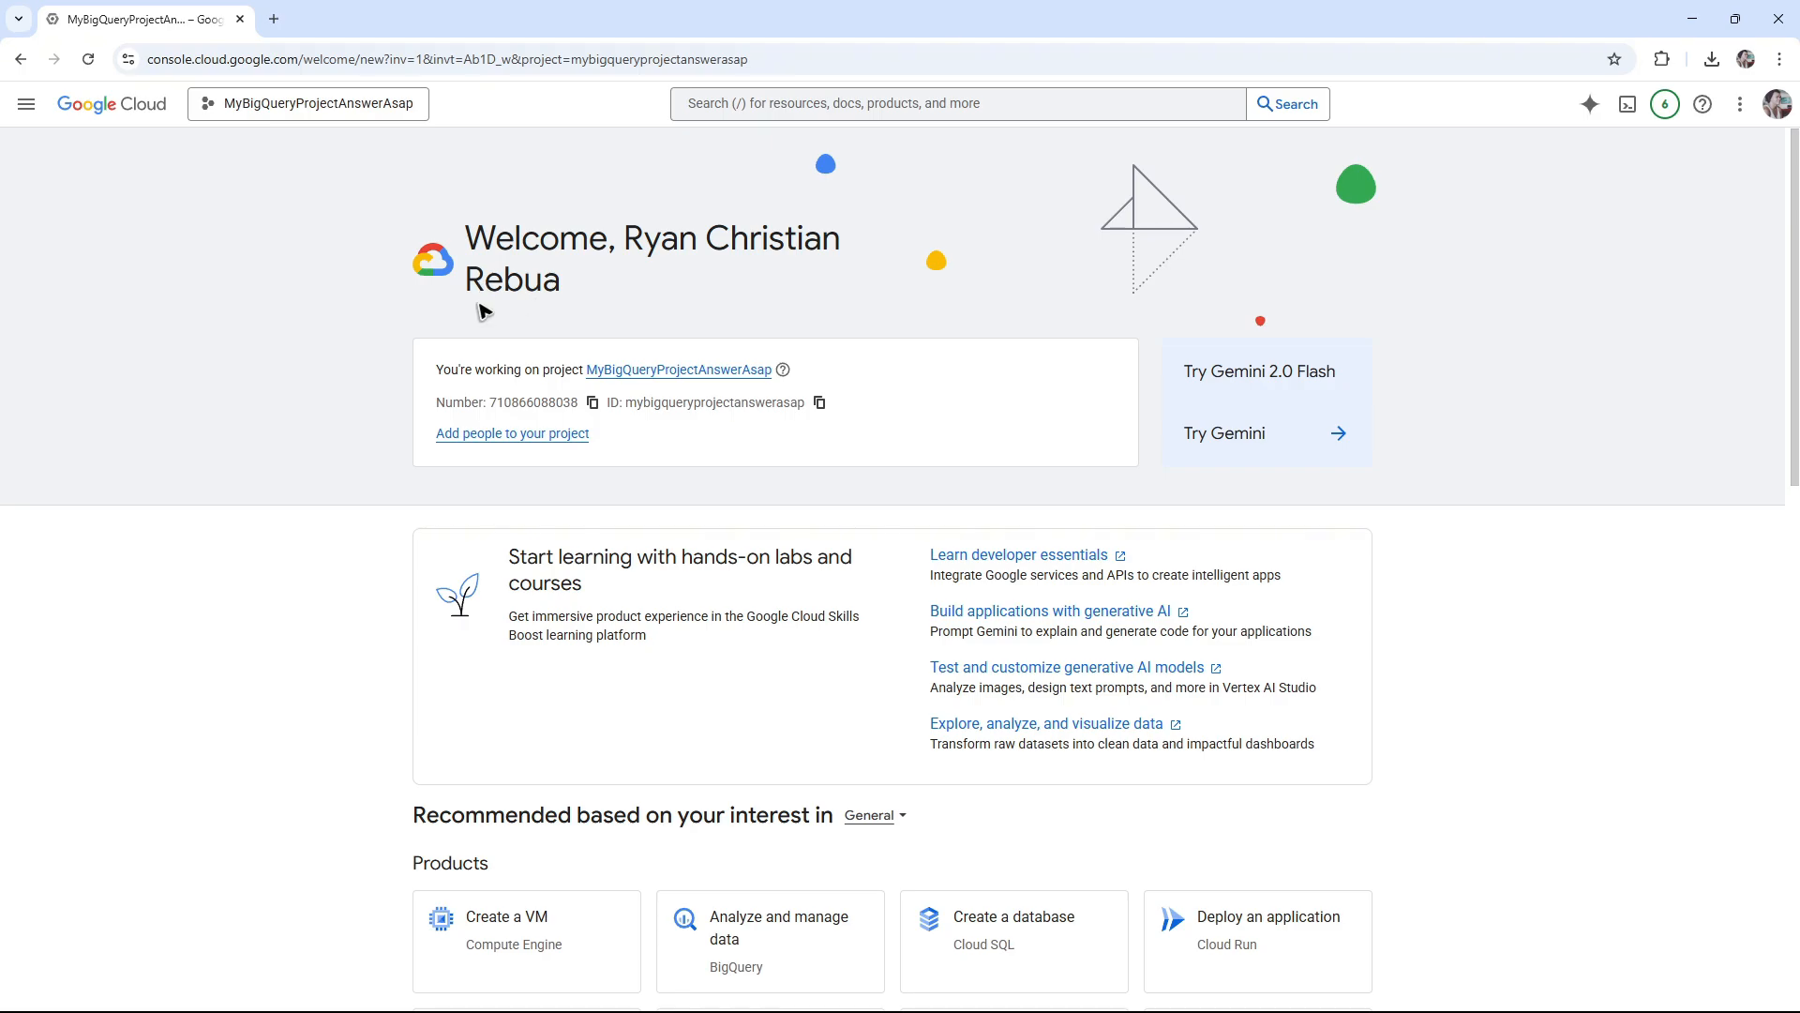
pyautogui.moveTo(645, 301)
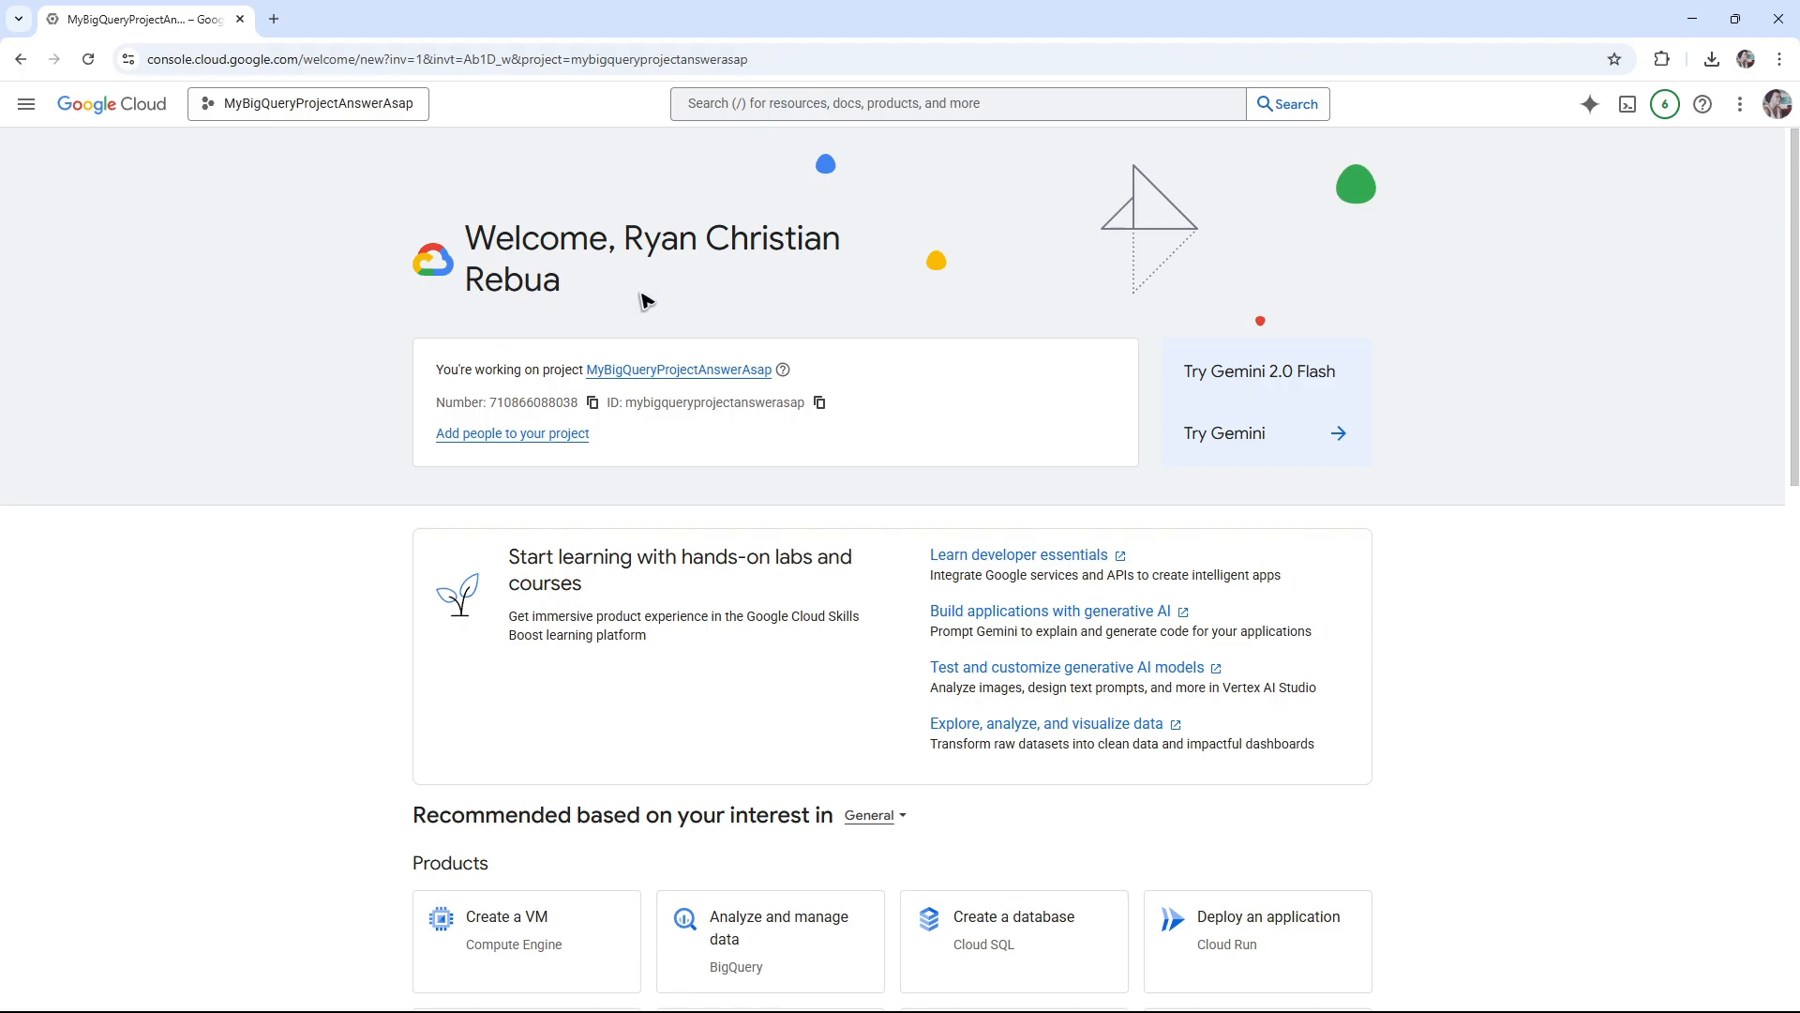
pyautogui.click(27, 103)
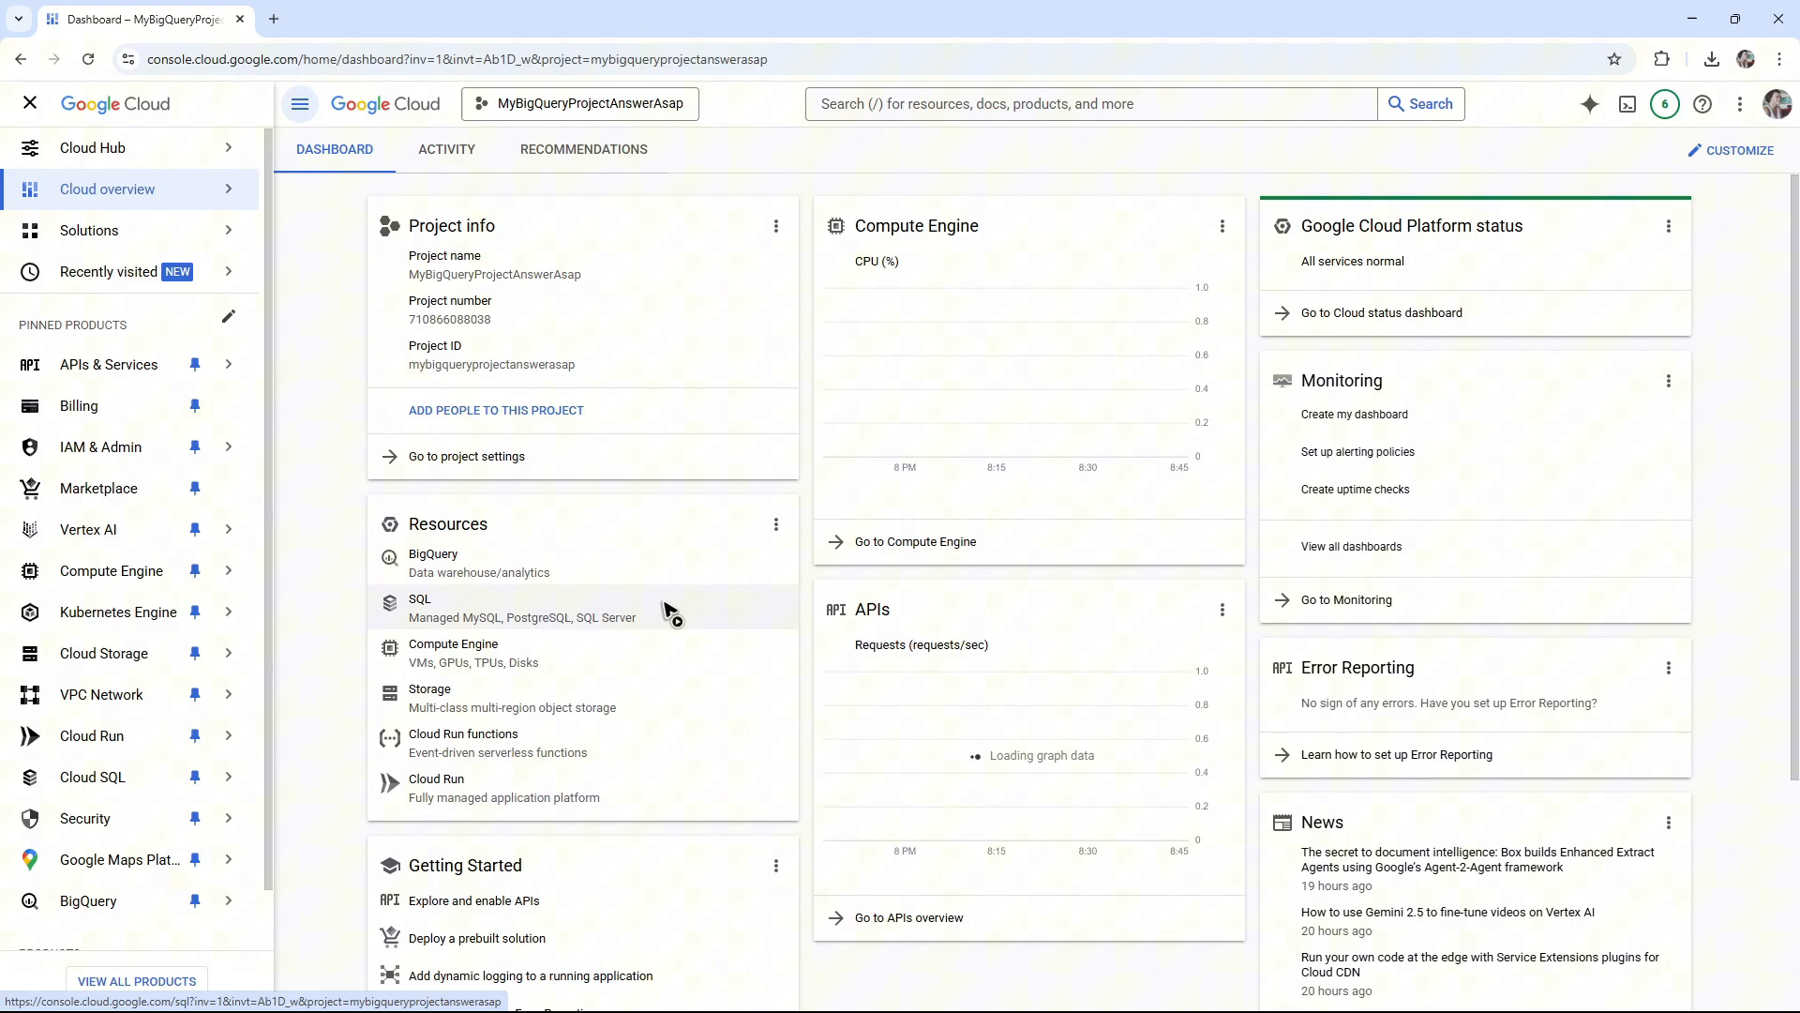
pyautogui.moveTo(579, 480)
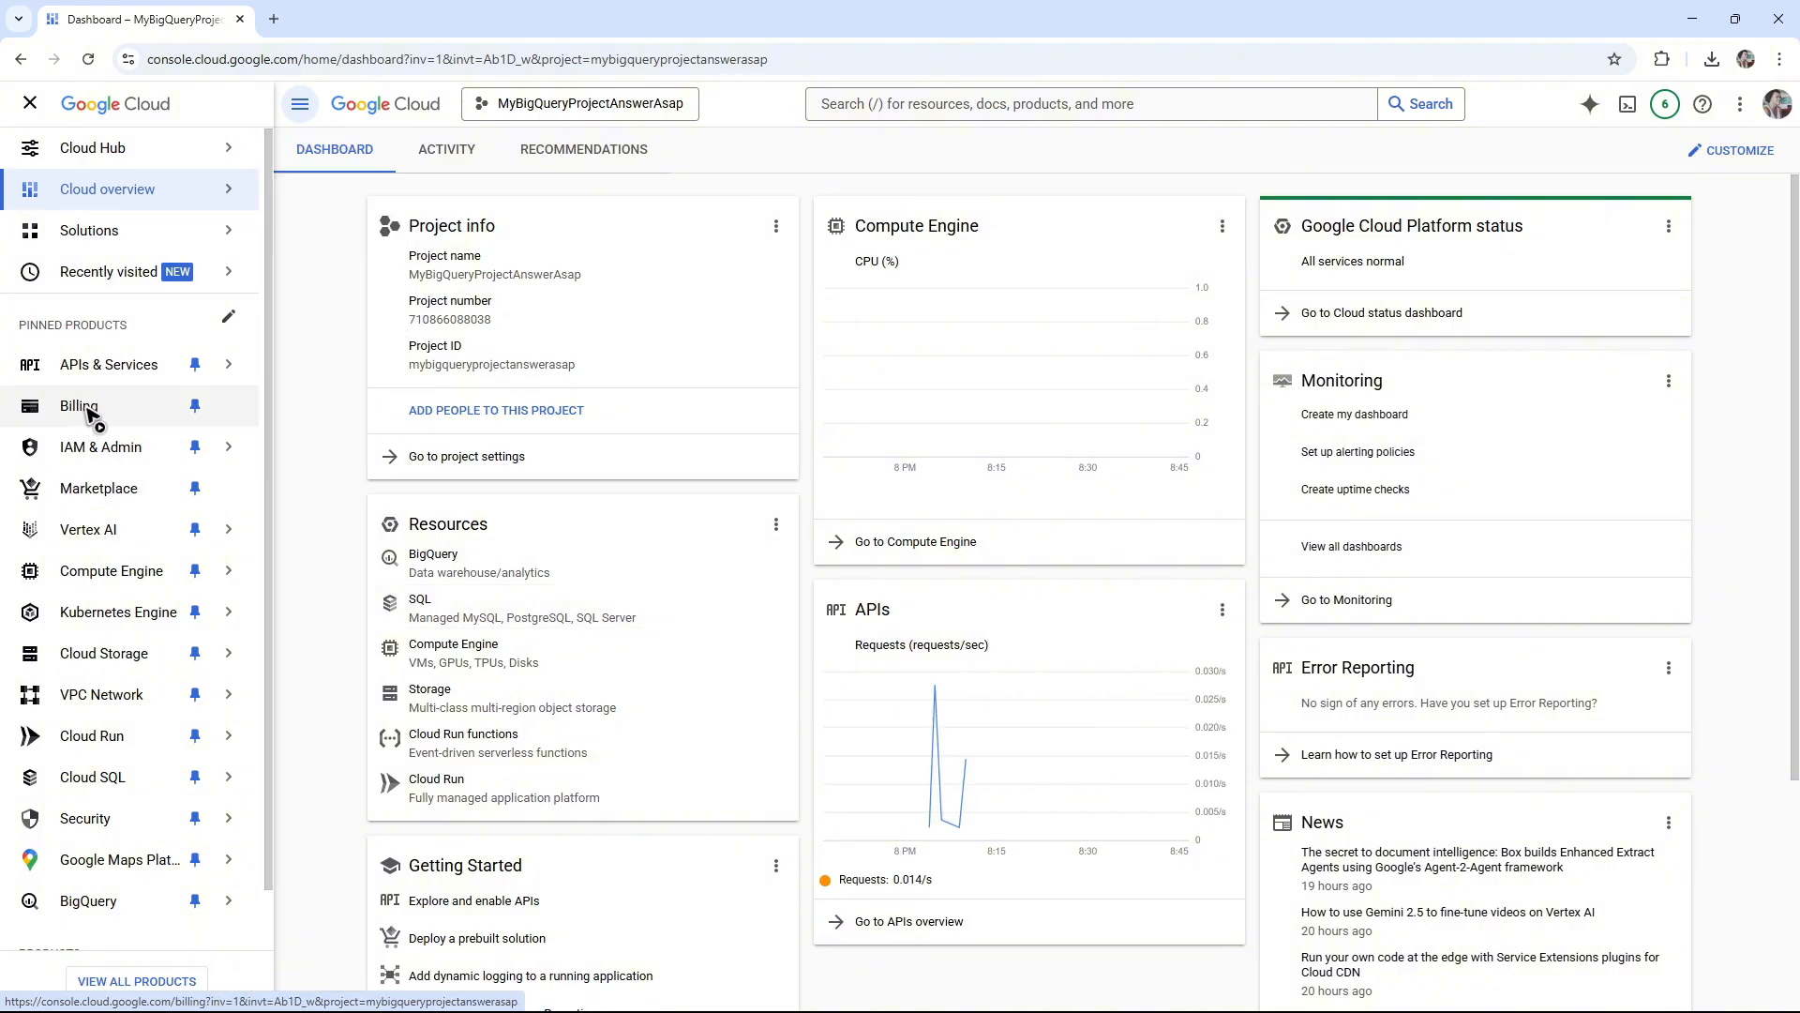
# - Open Billing for the unlinked project and go to Manage billing accounts
pyautogui.click(78, 405)
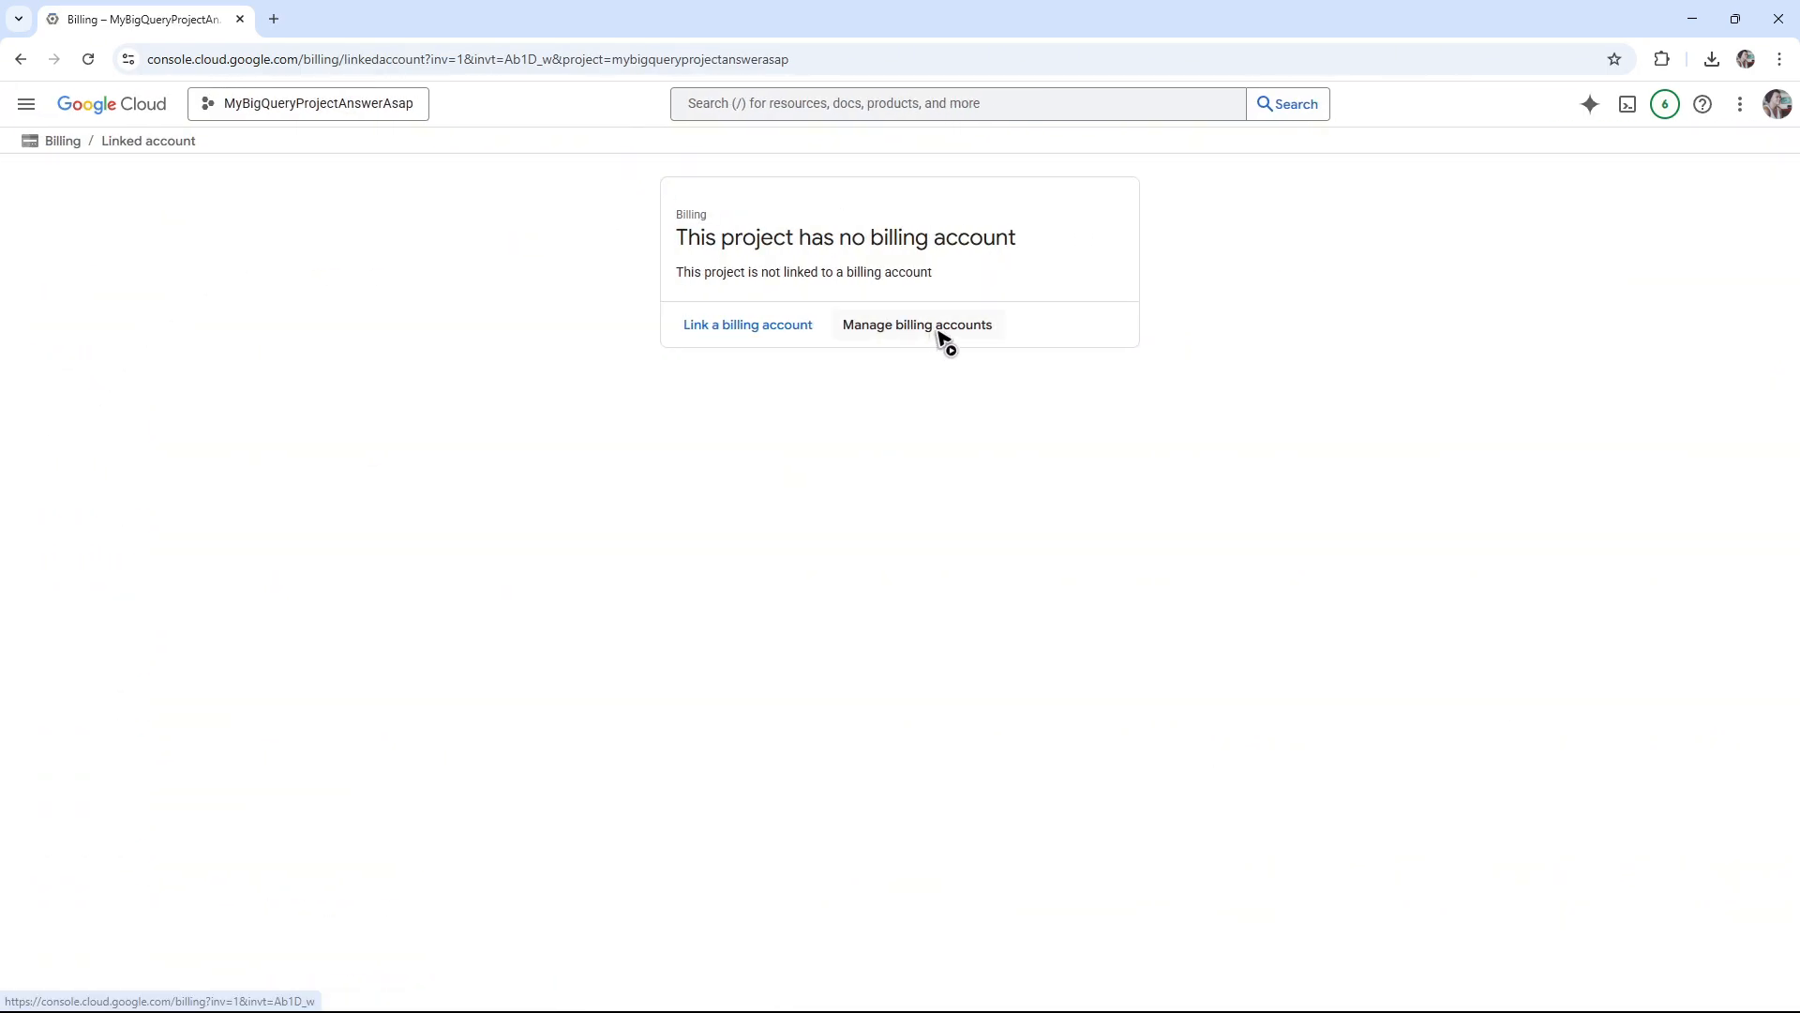
pyautogui.click(915, 325)
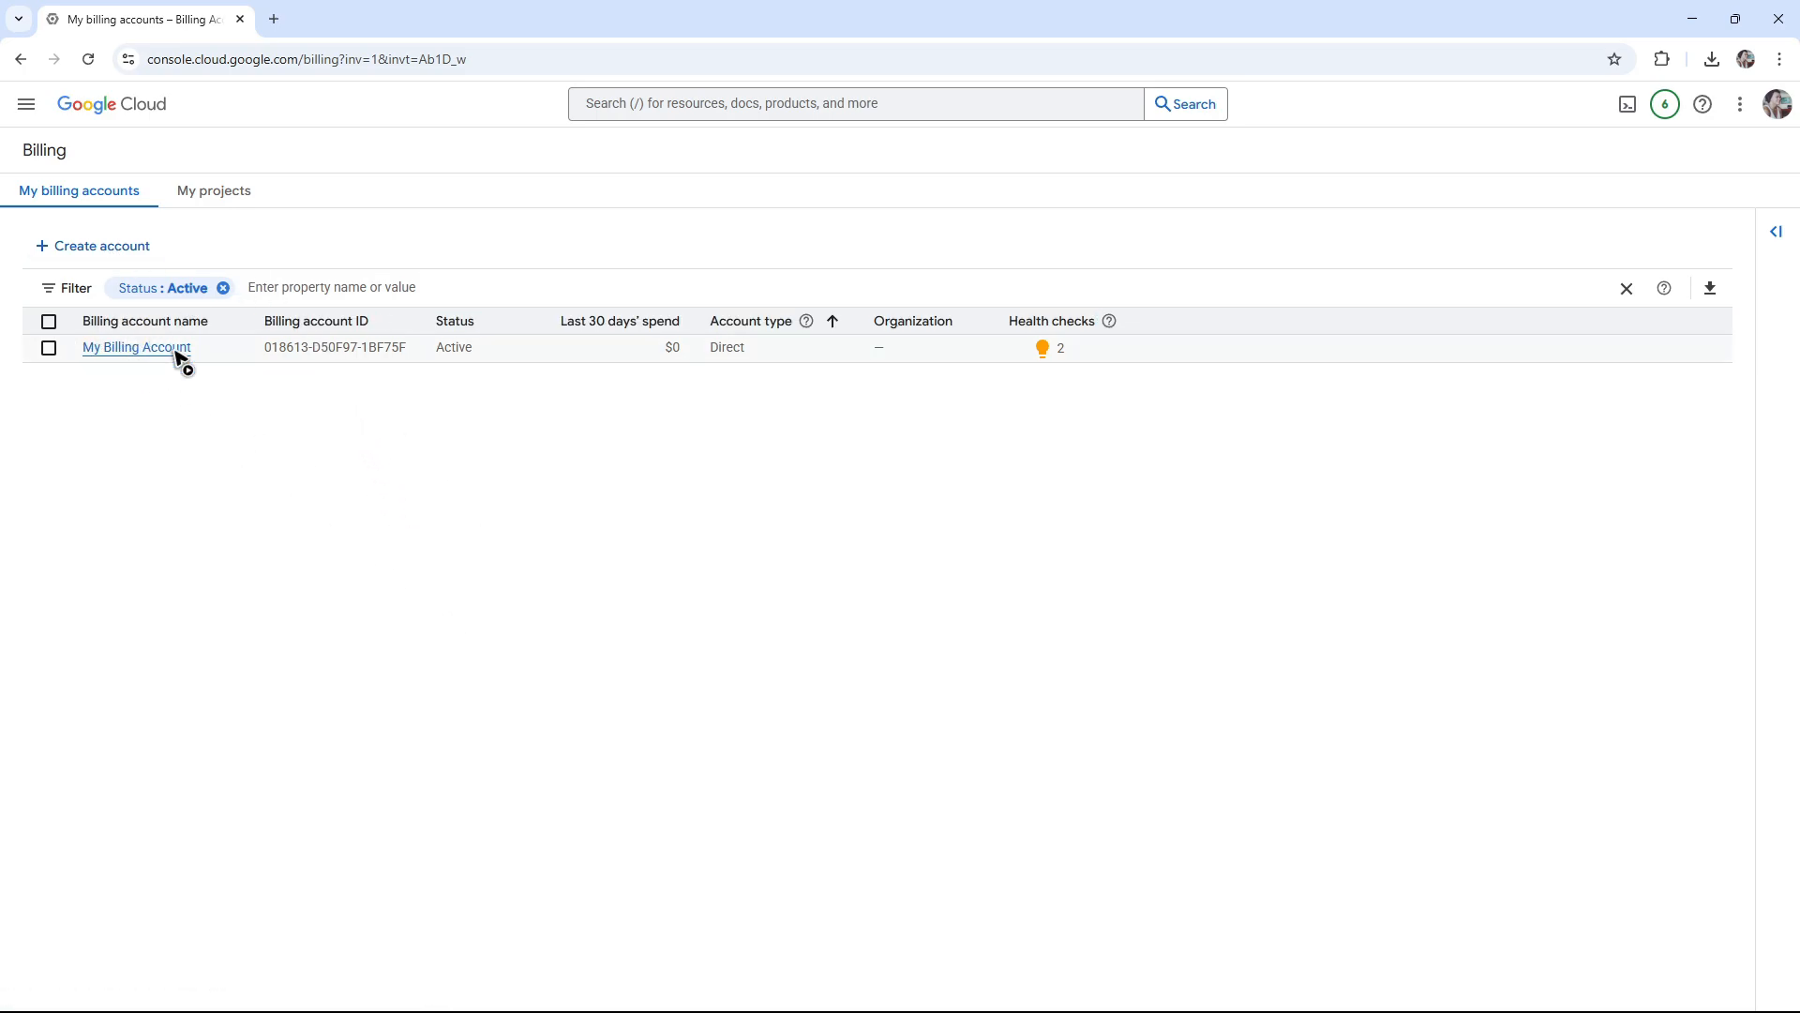
# - Open My Billing Account and scroll to the $300 free trial credit card
pyautogui.click(135, 347)
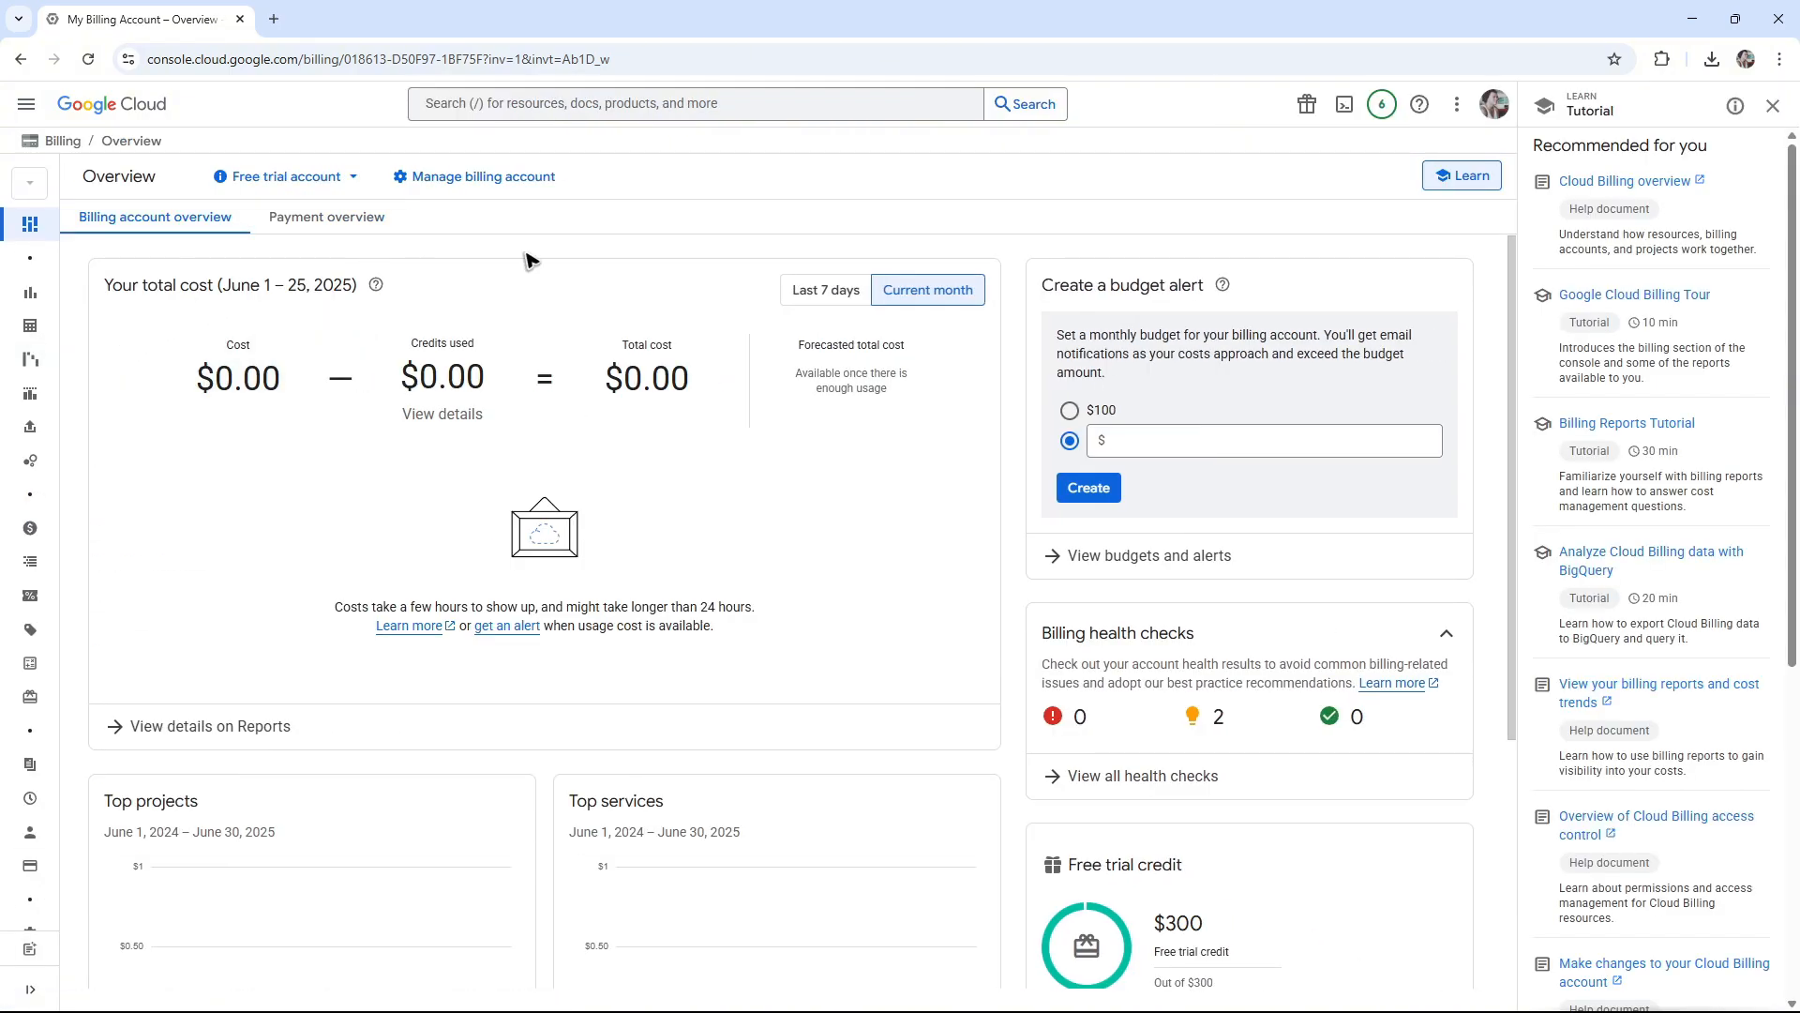
pyautogui.scroll(-3)
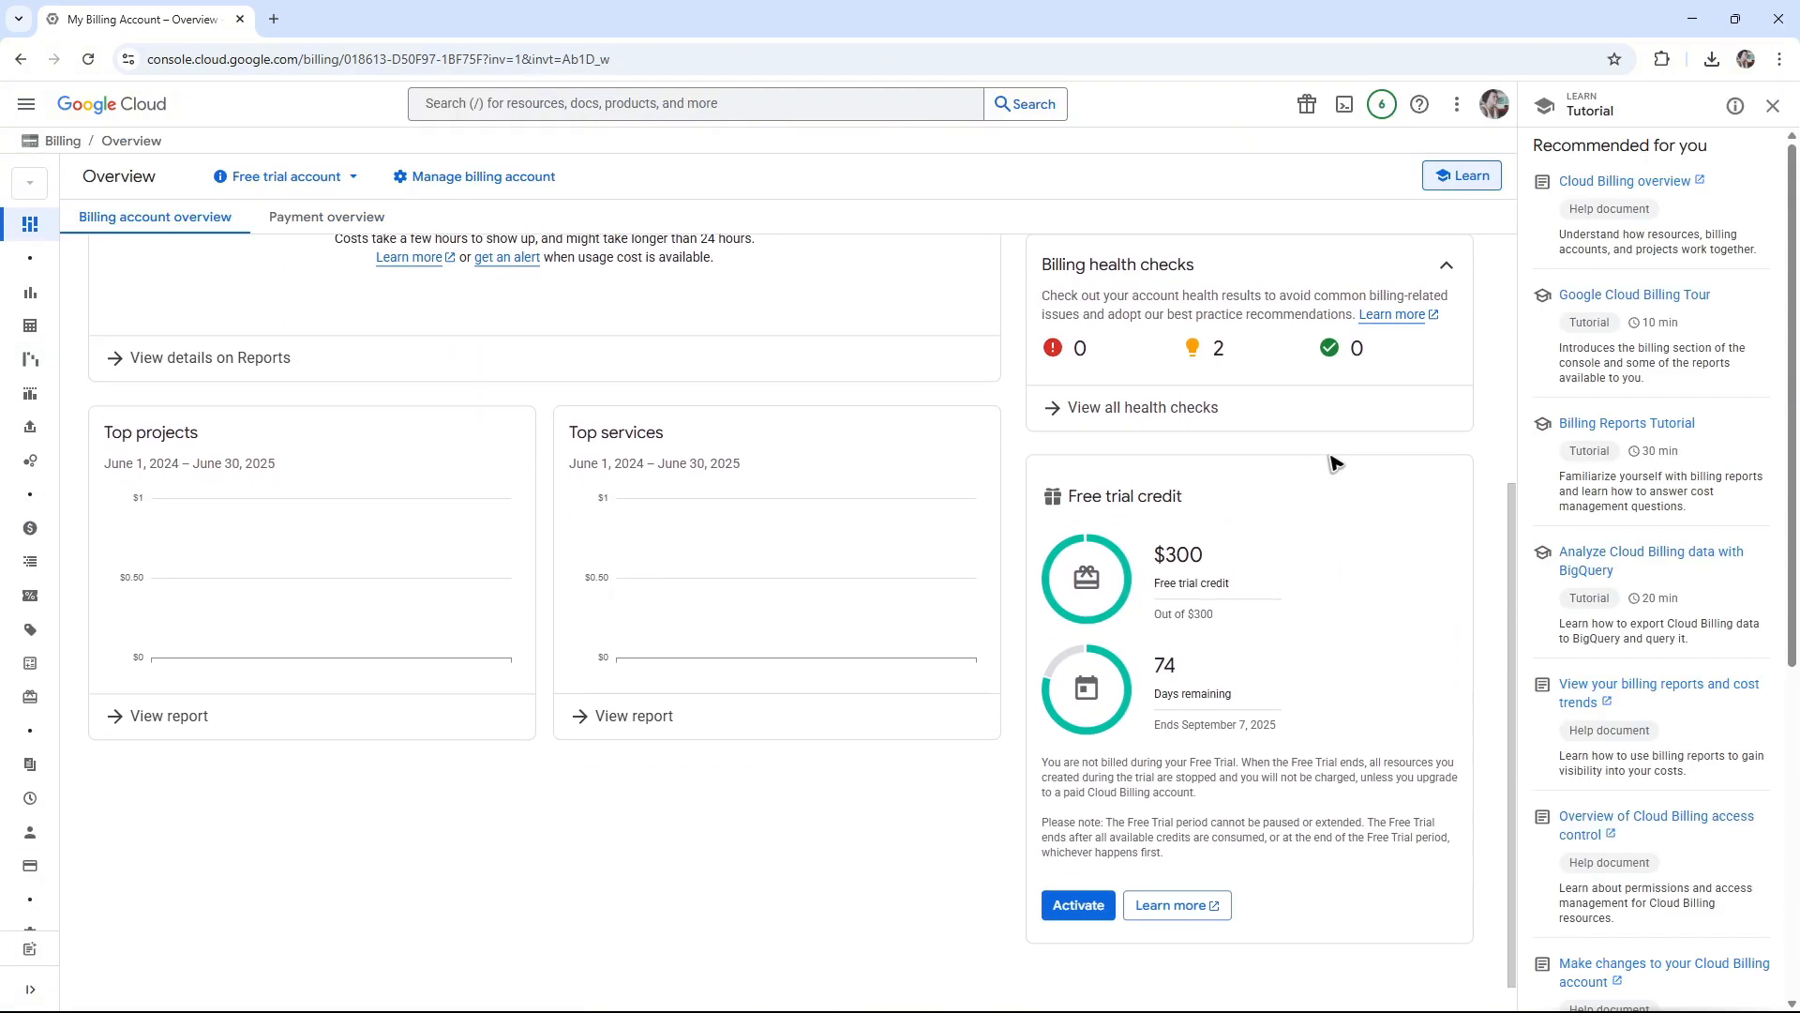
pyautogui.doubleClick(1111, 496)
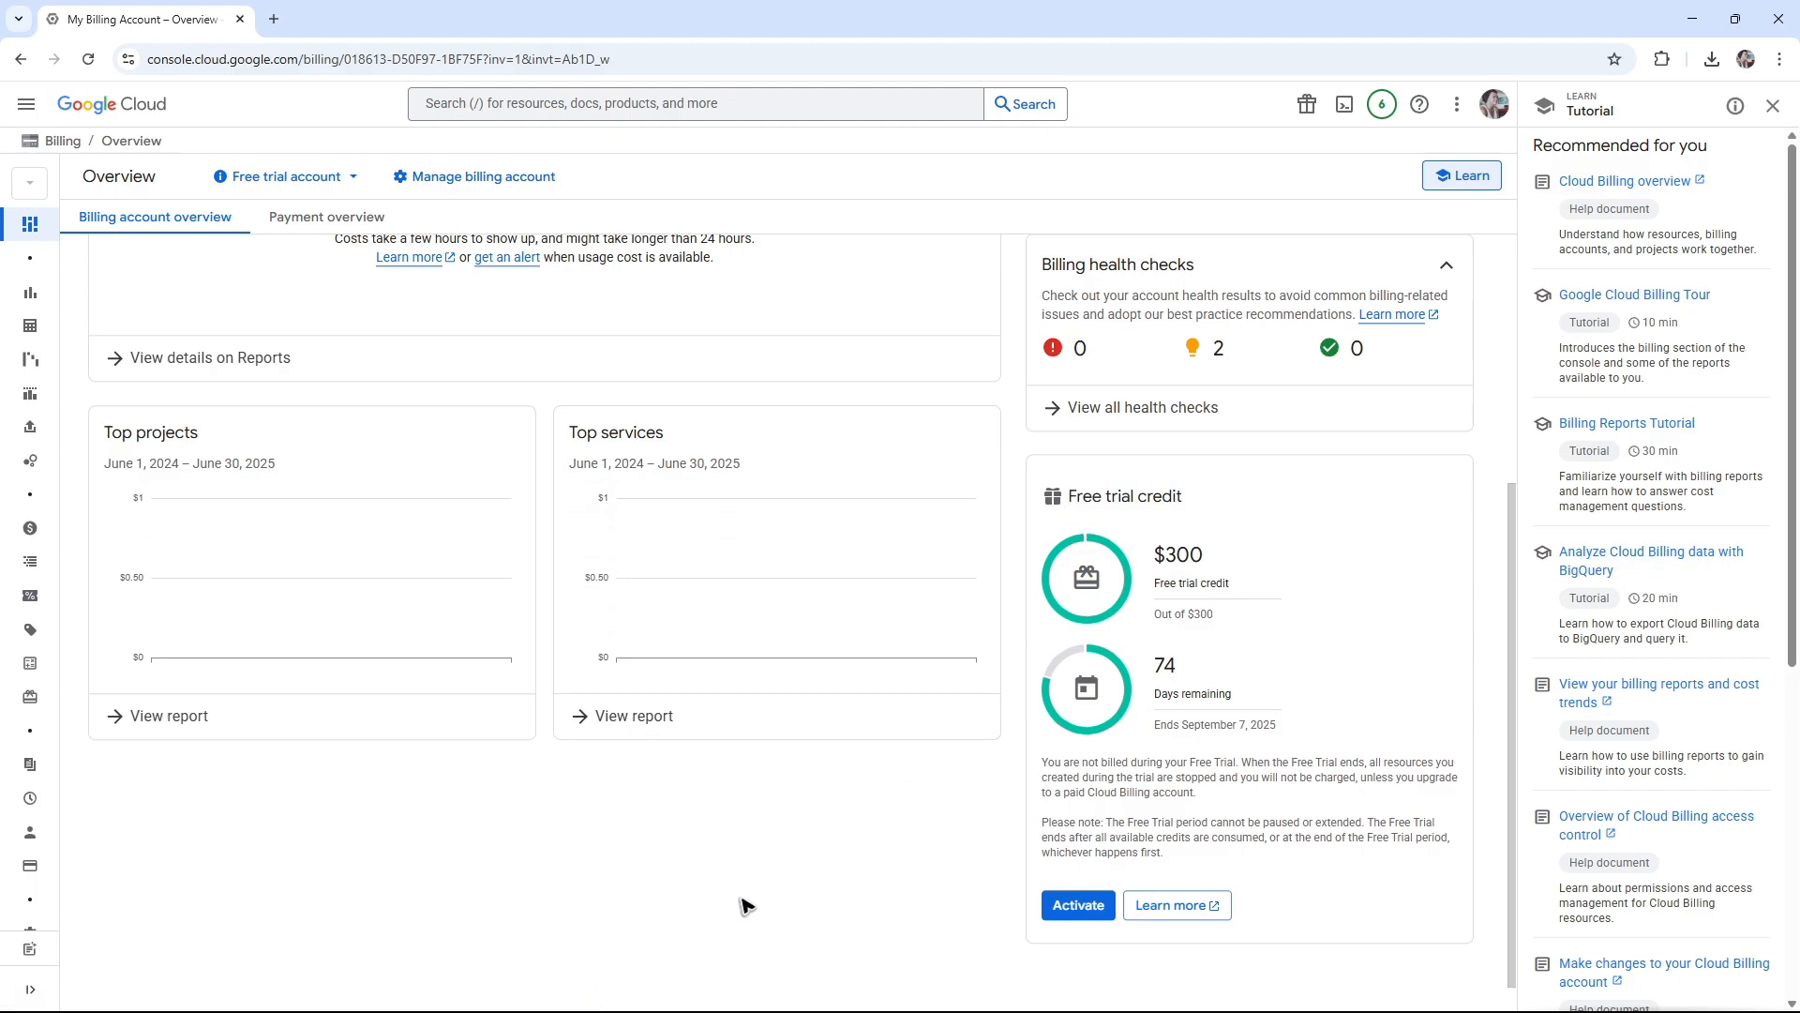
pyautogui.moveTo(1012, 991)
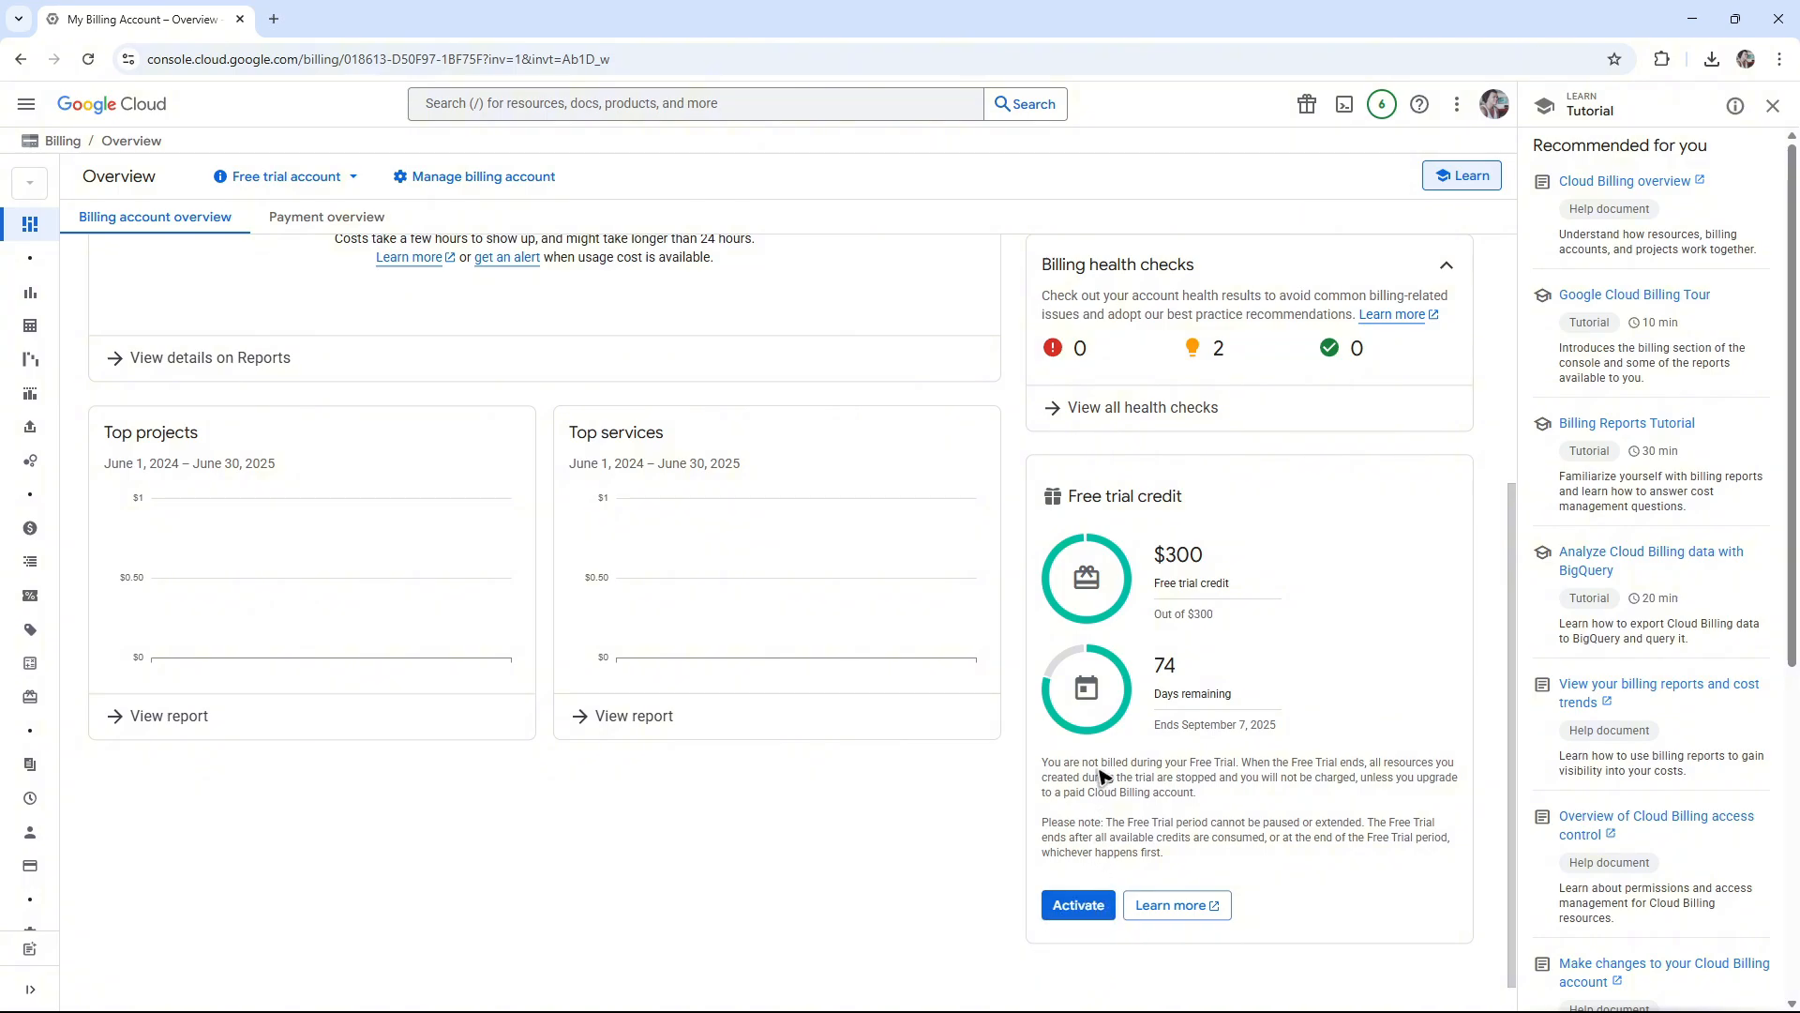
pyautogui.moveTo(1241, 779)
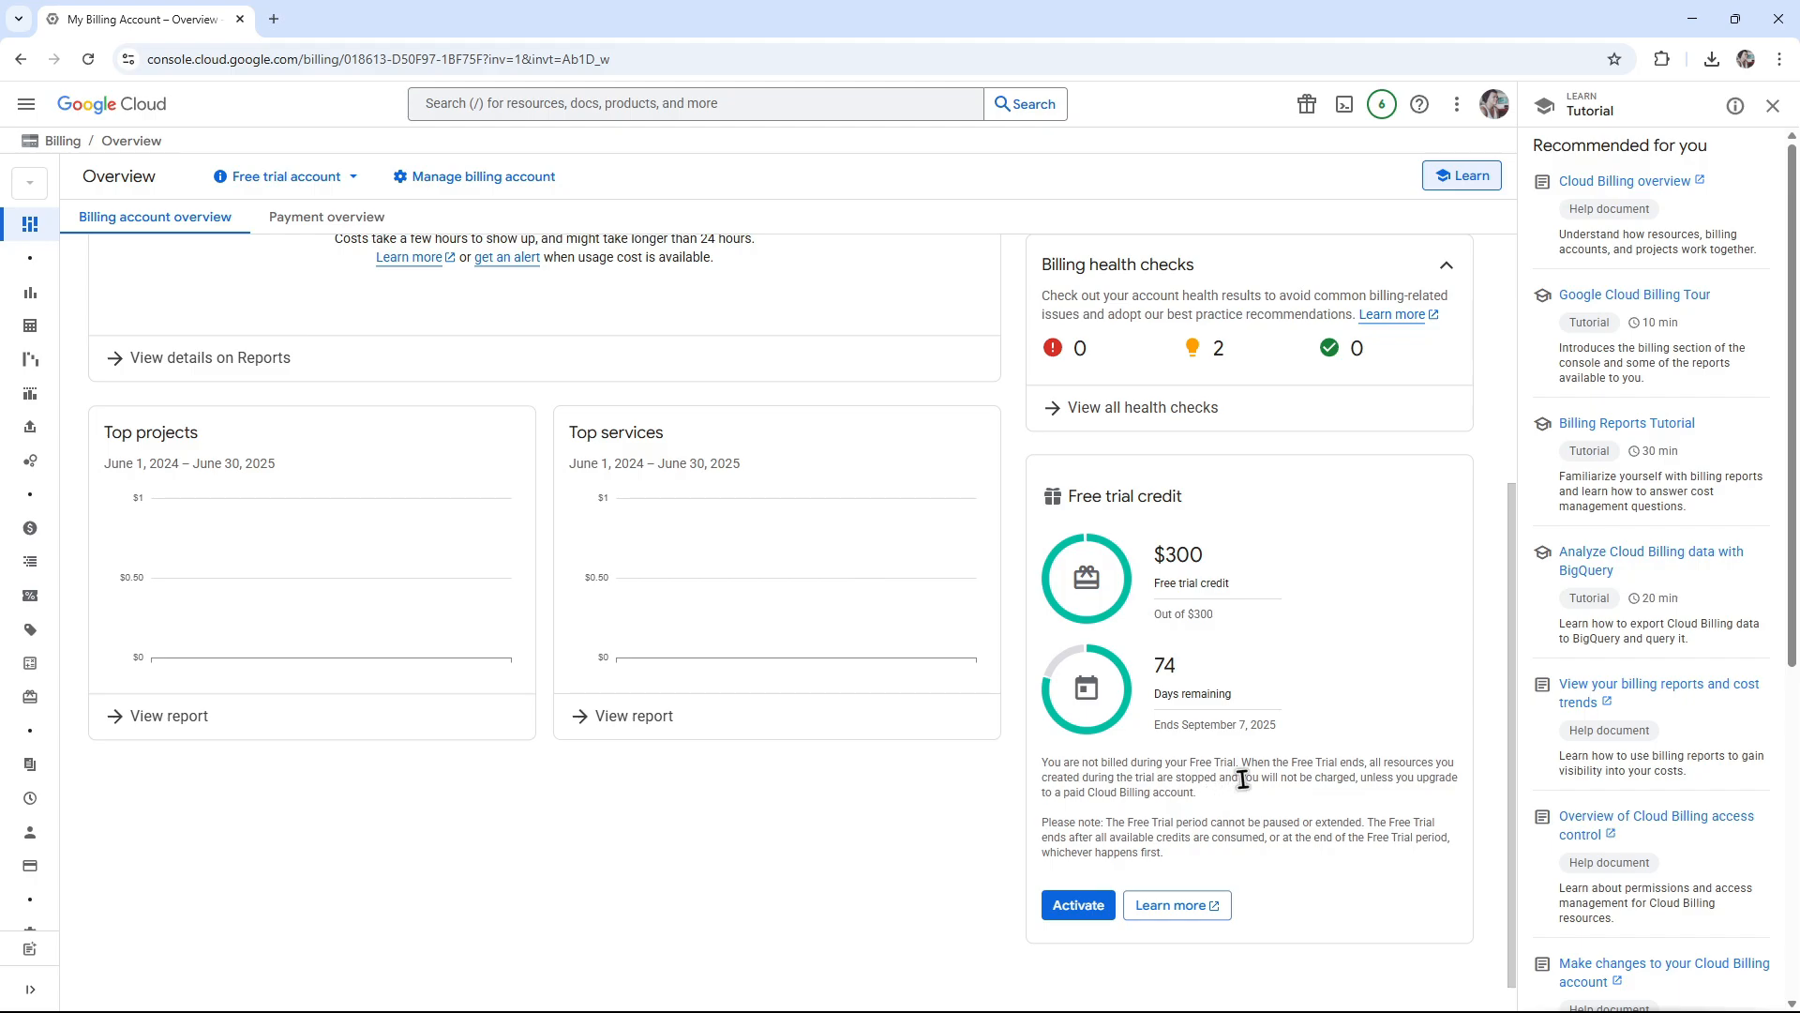
pyautogui.moveTo(1100, 715)
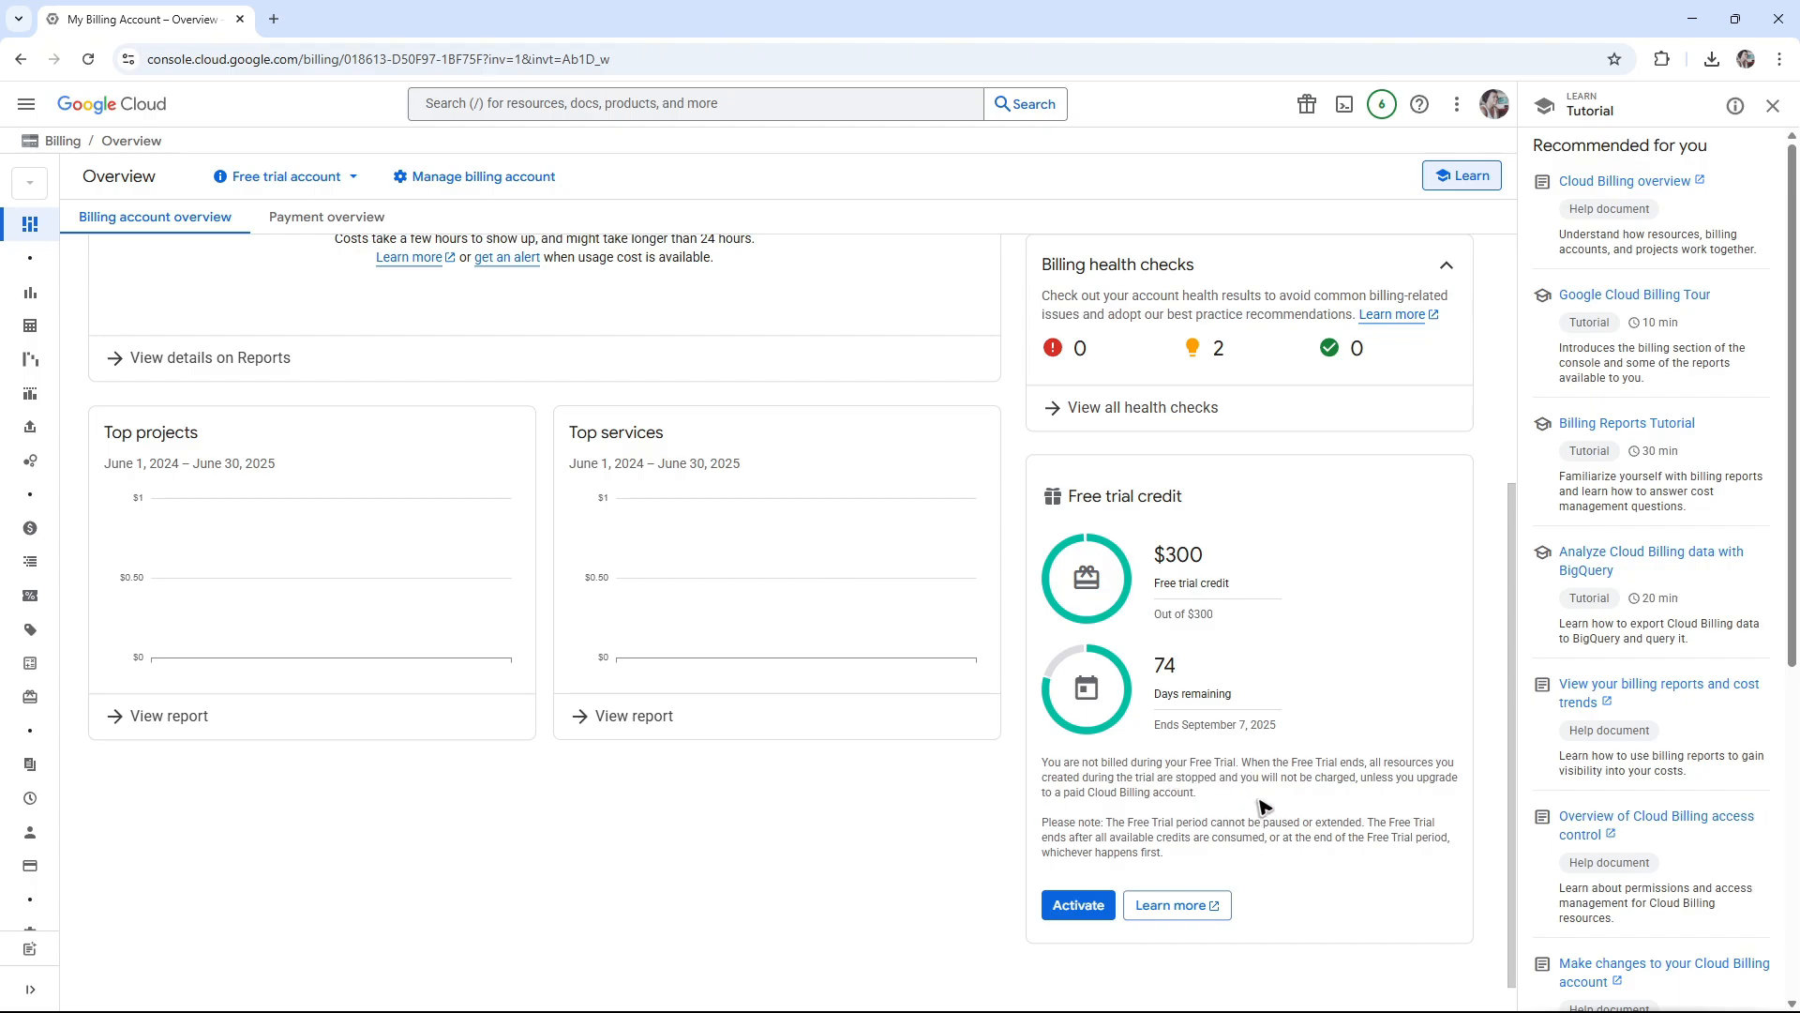
pyautogui.doubleClick(1309, 777)
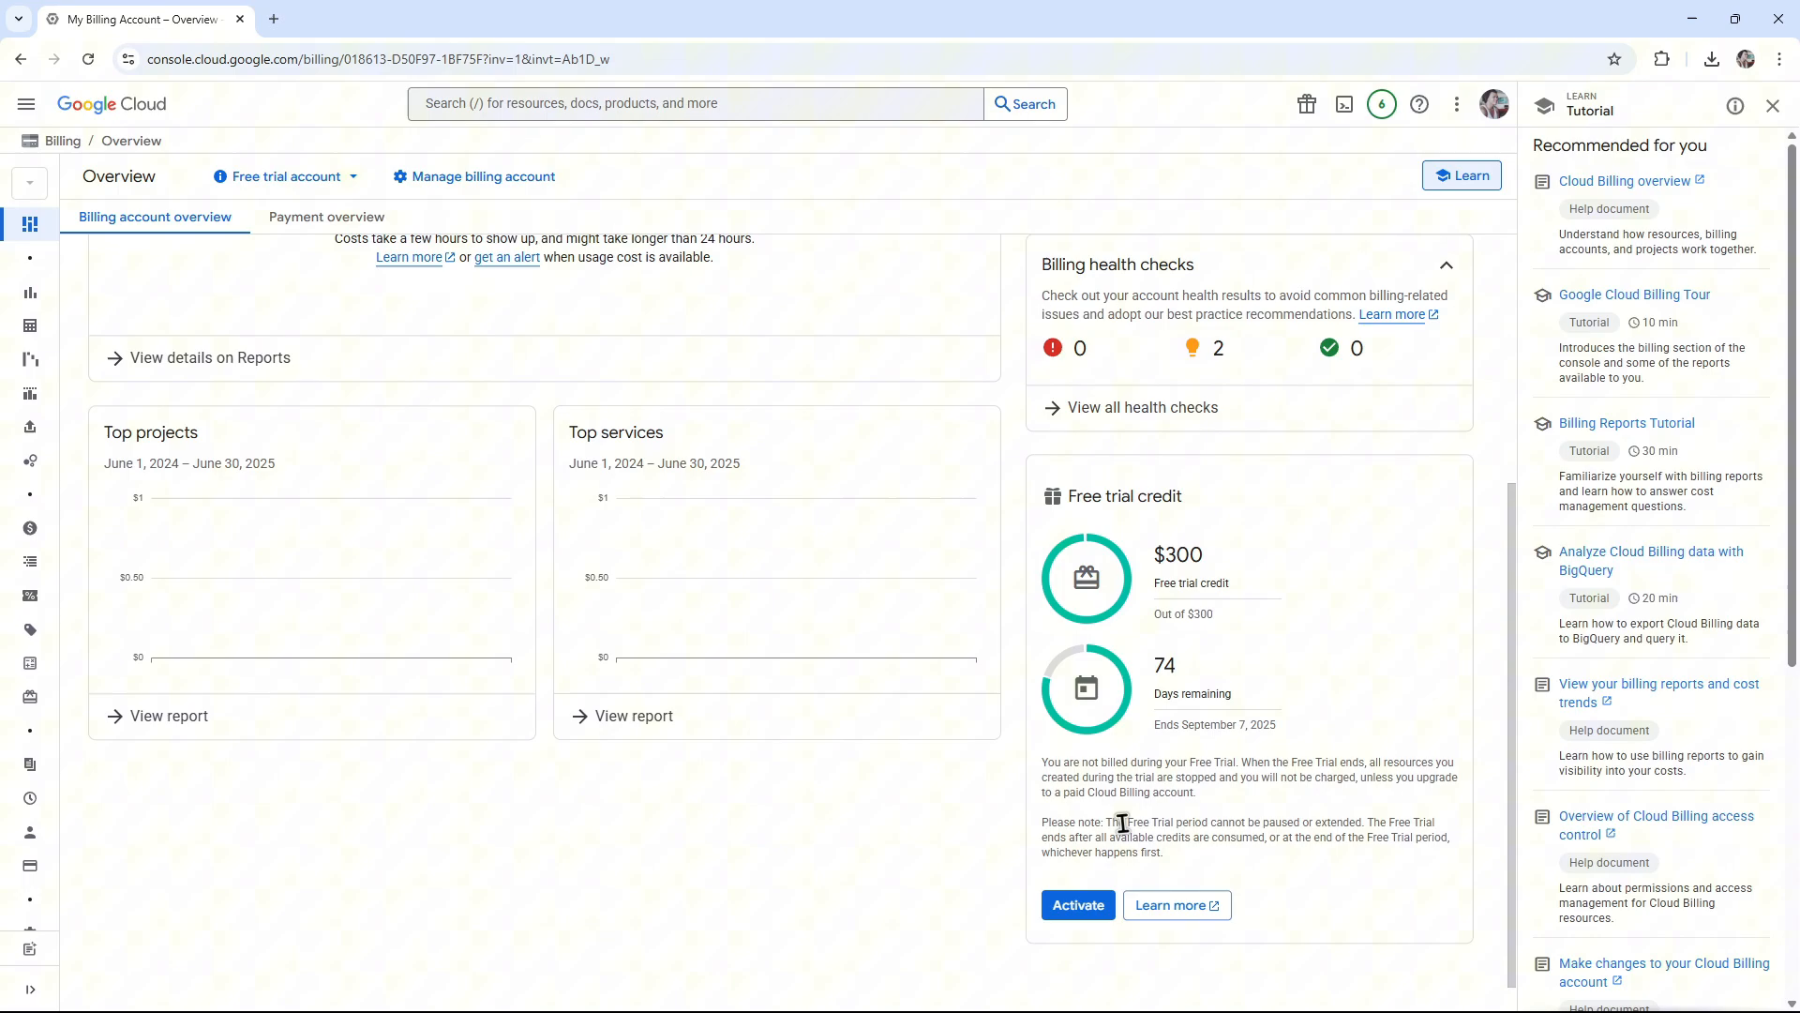
pyautogui.moveTo(1176, 823)
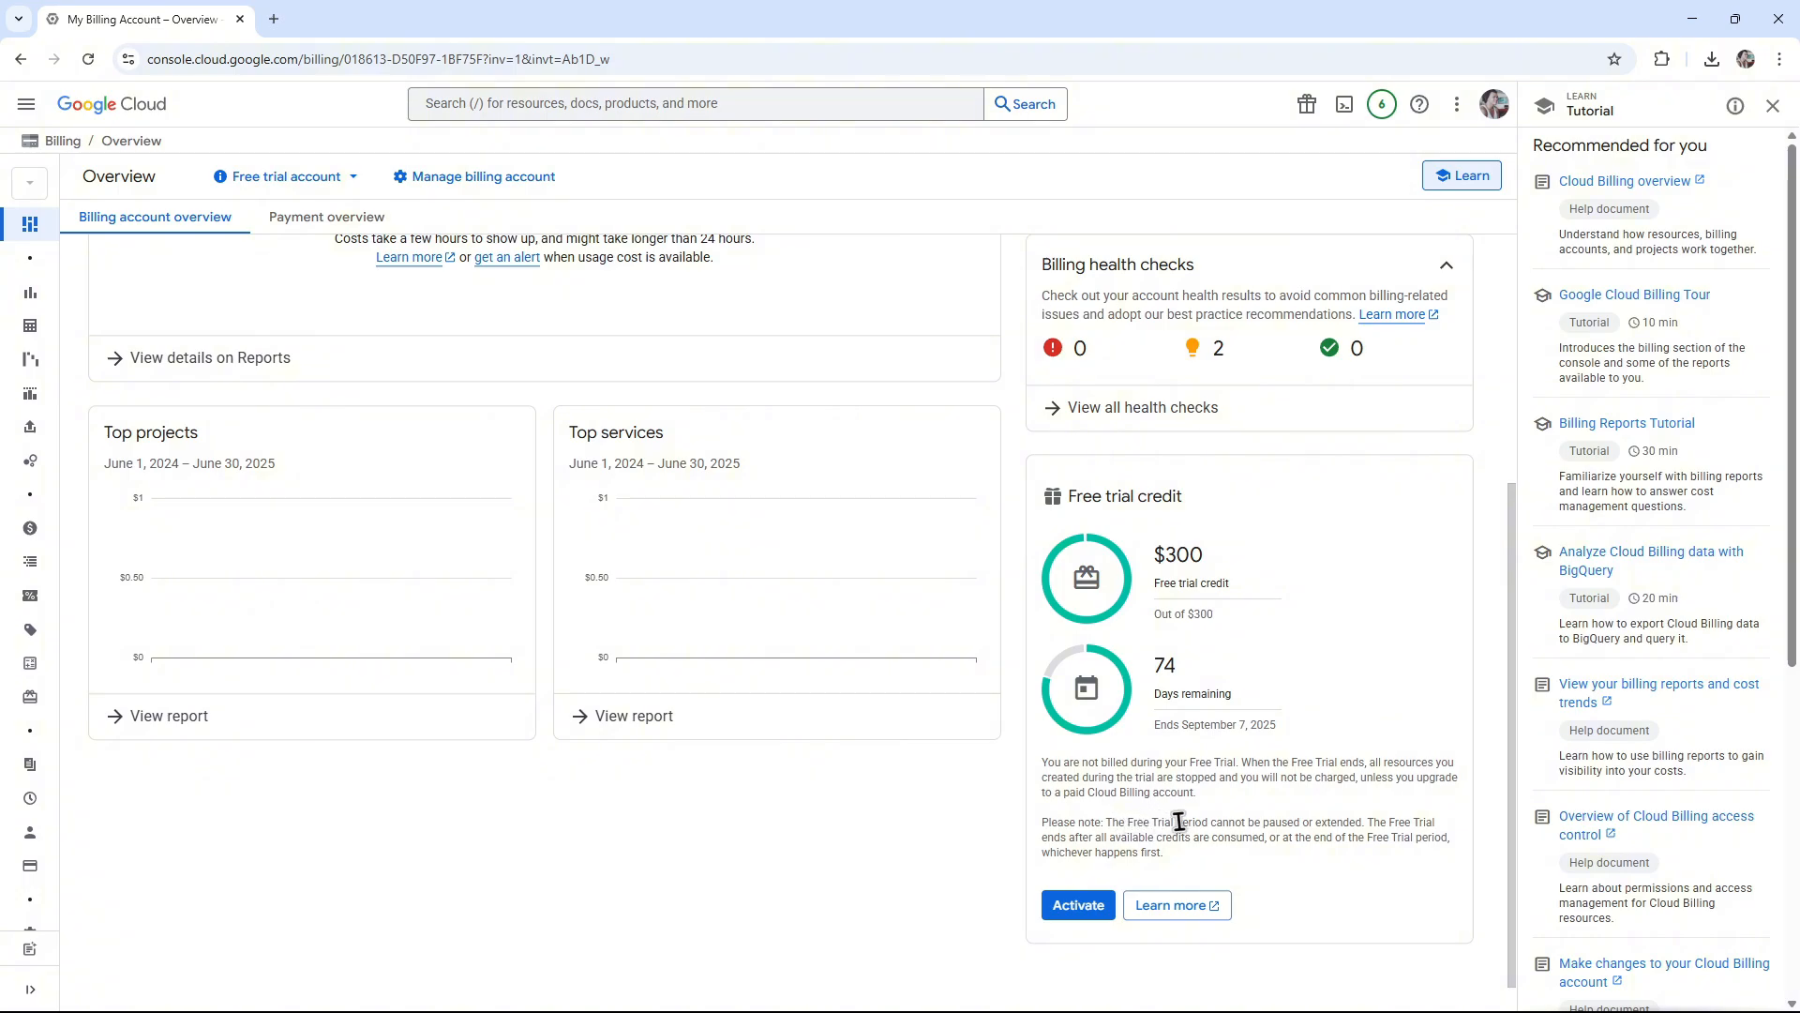
# - Activate the full billing account from the Free trial card and confirm
pyautogui.click(1075, 905)
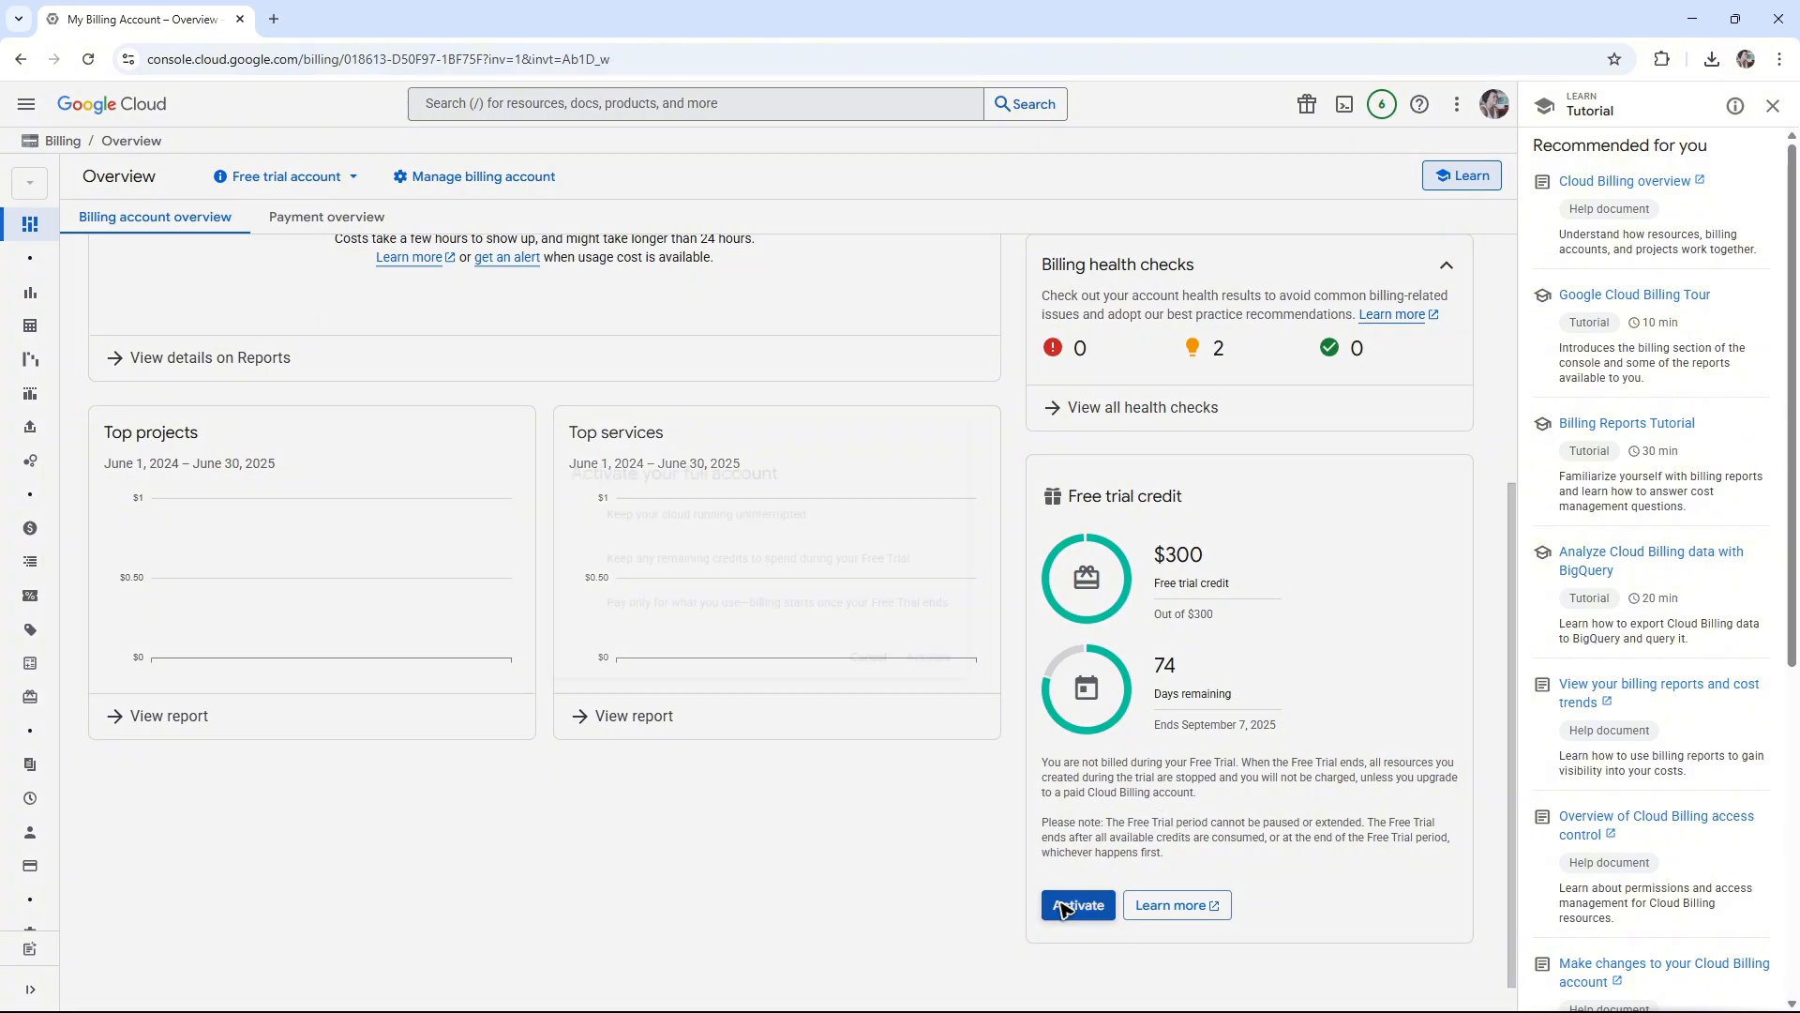
pyautogui.click(1075, 905)
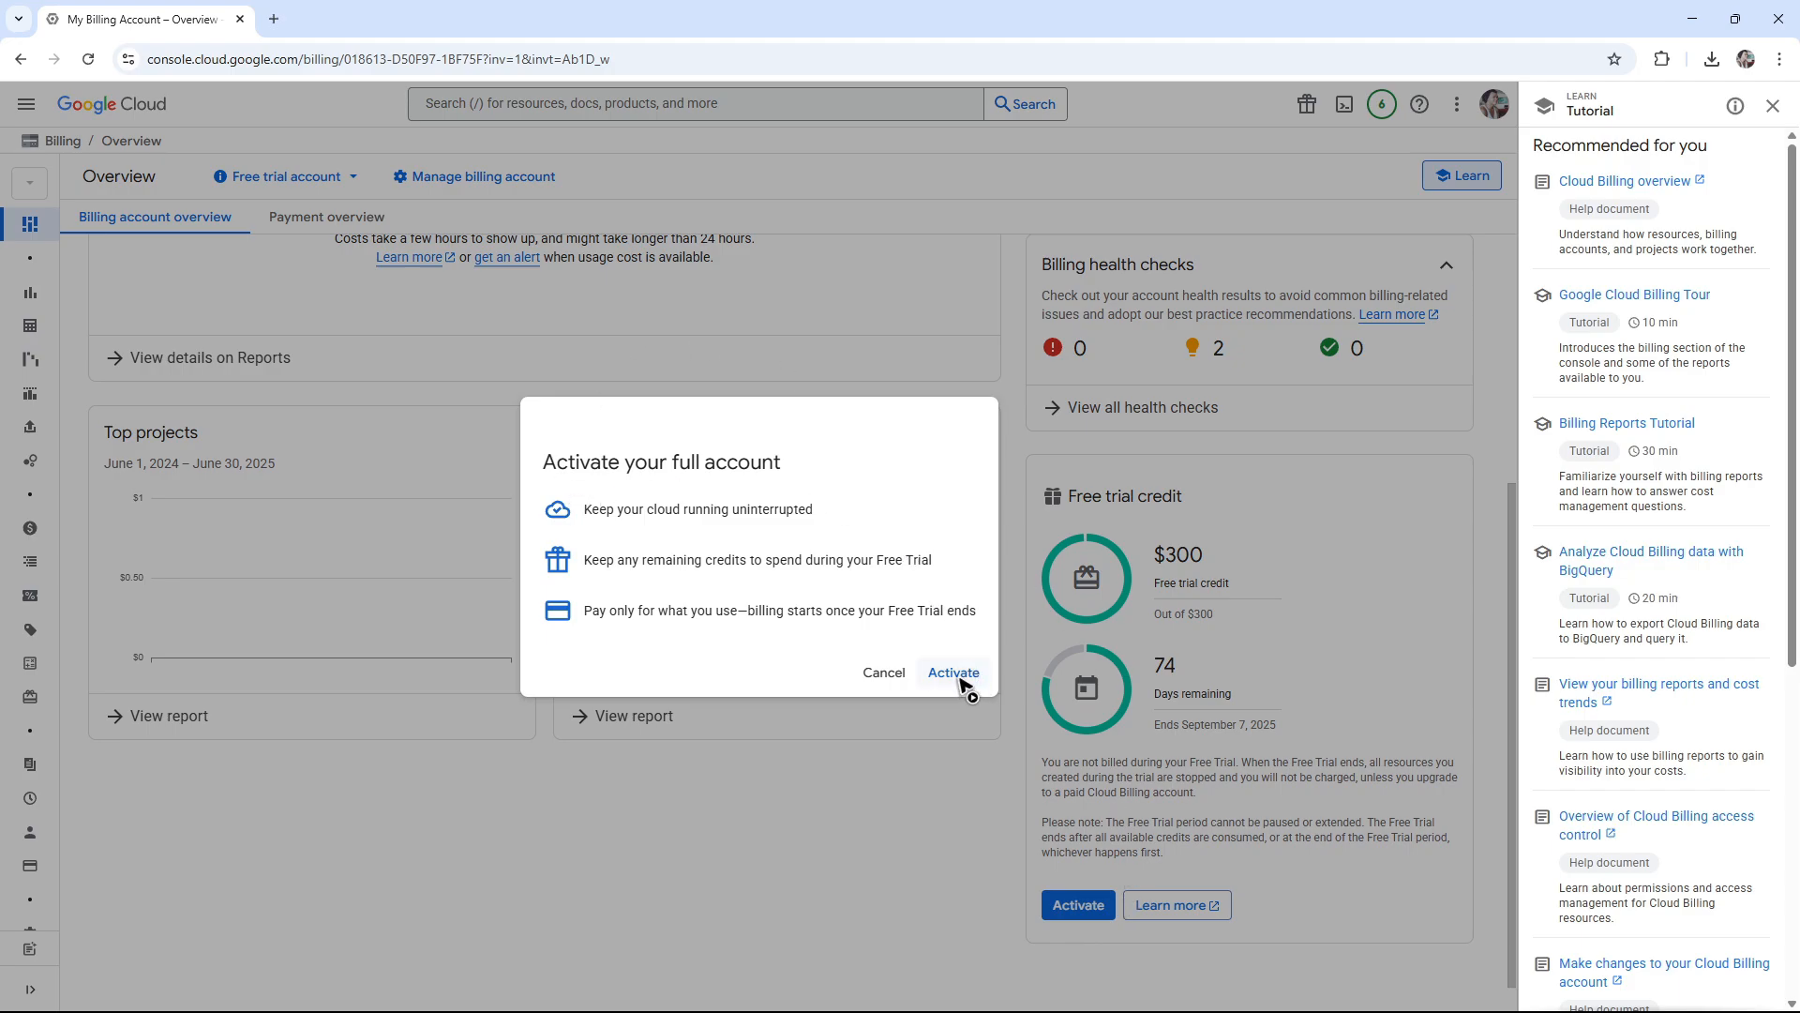
pyautogui.click(952, 671)
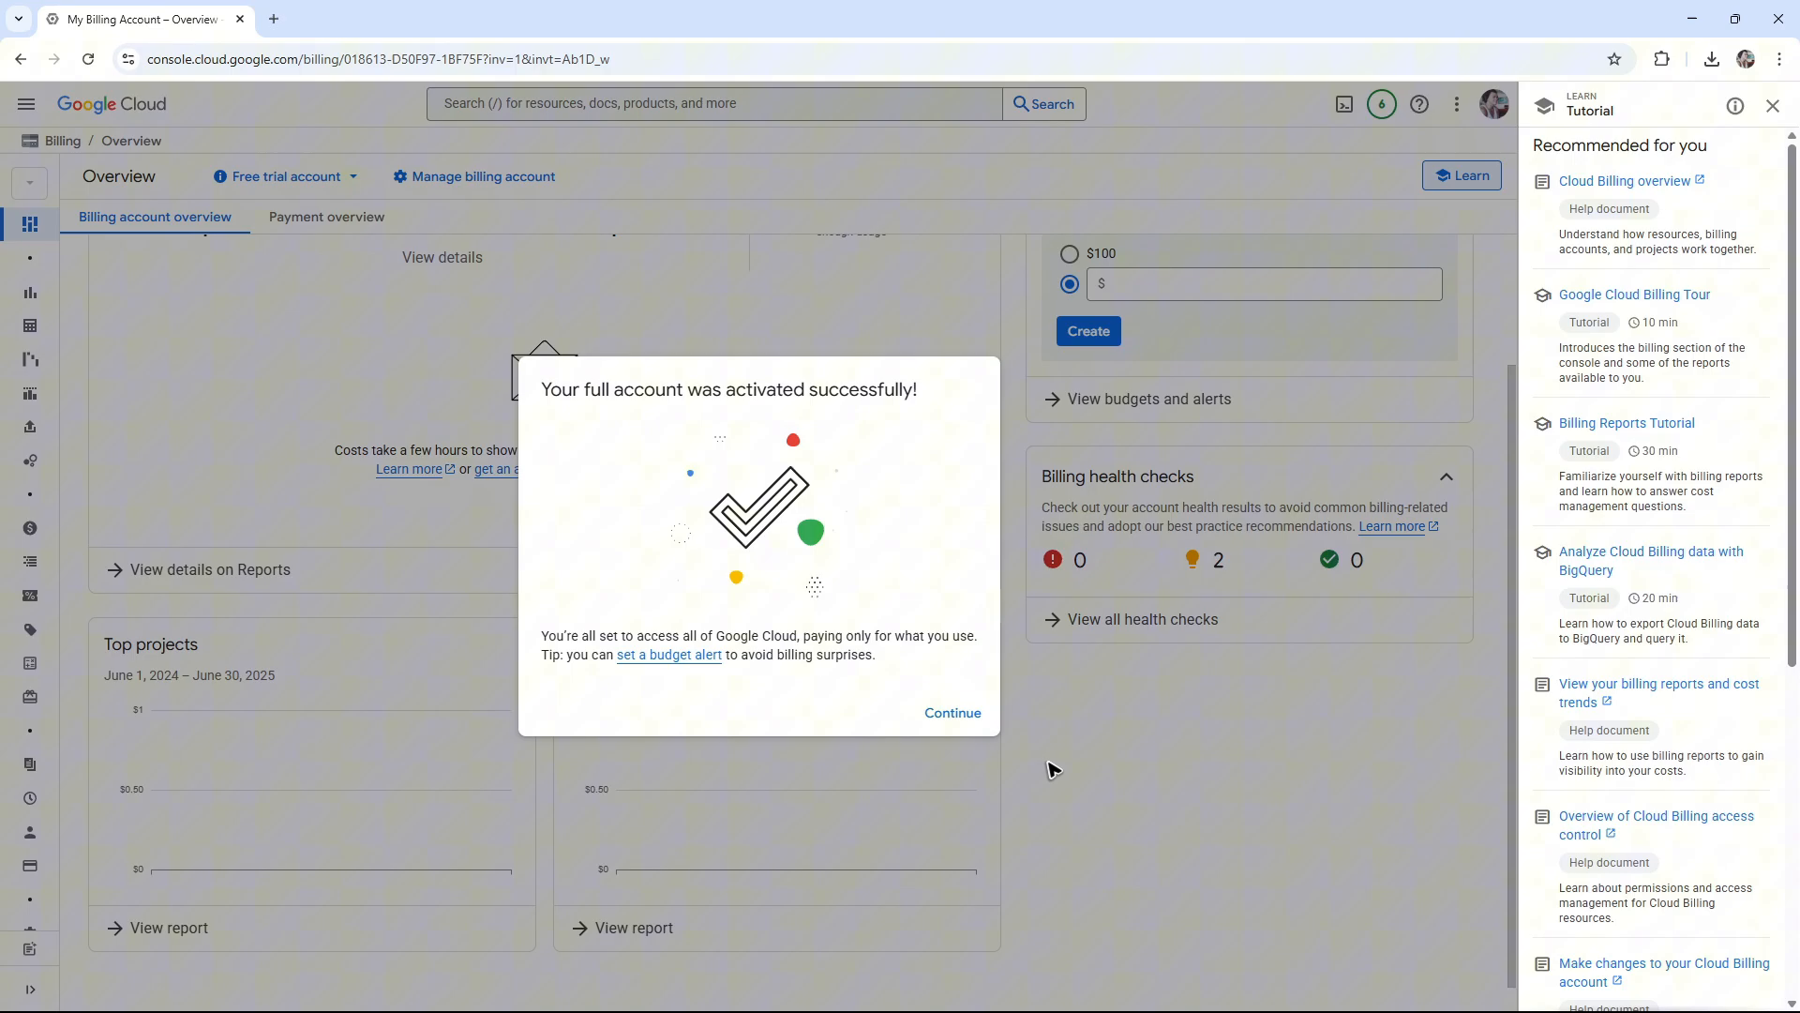
pyautogui.moveTo(690, 430)
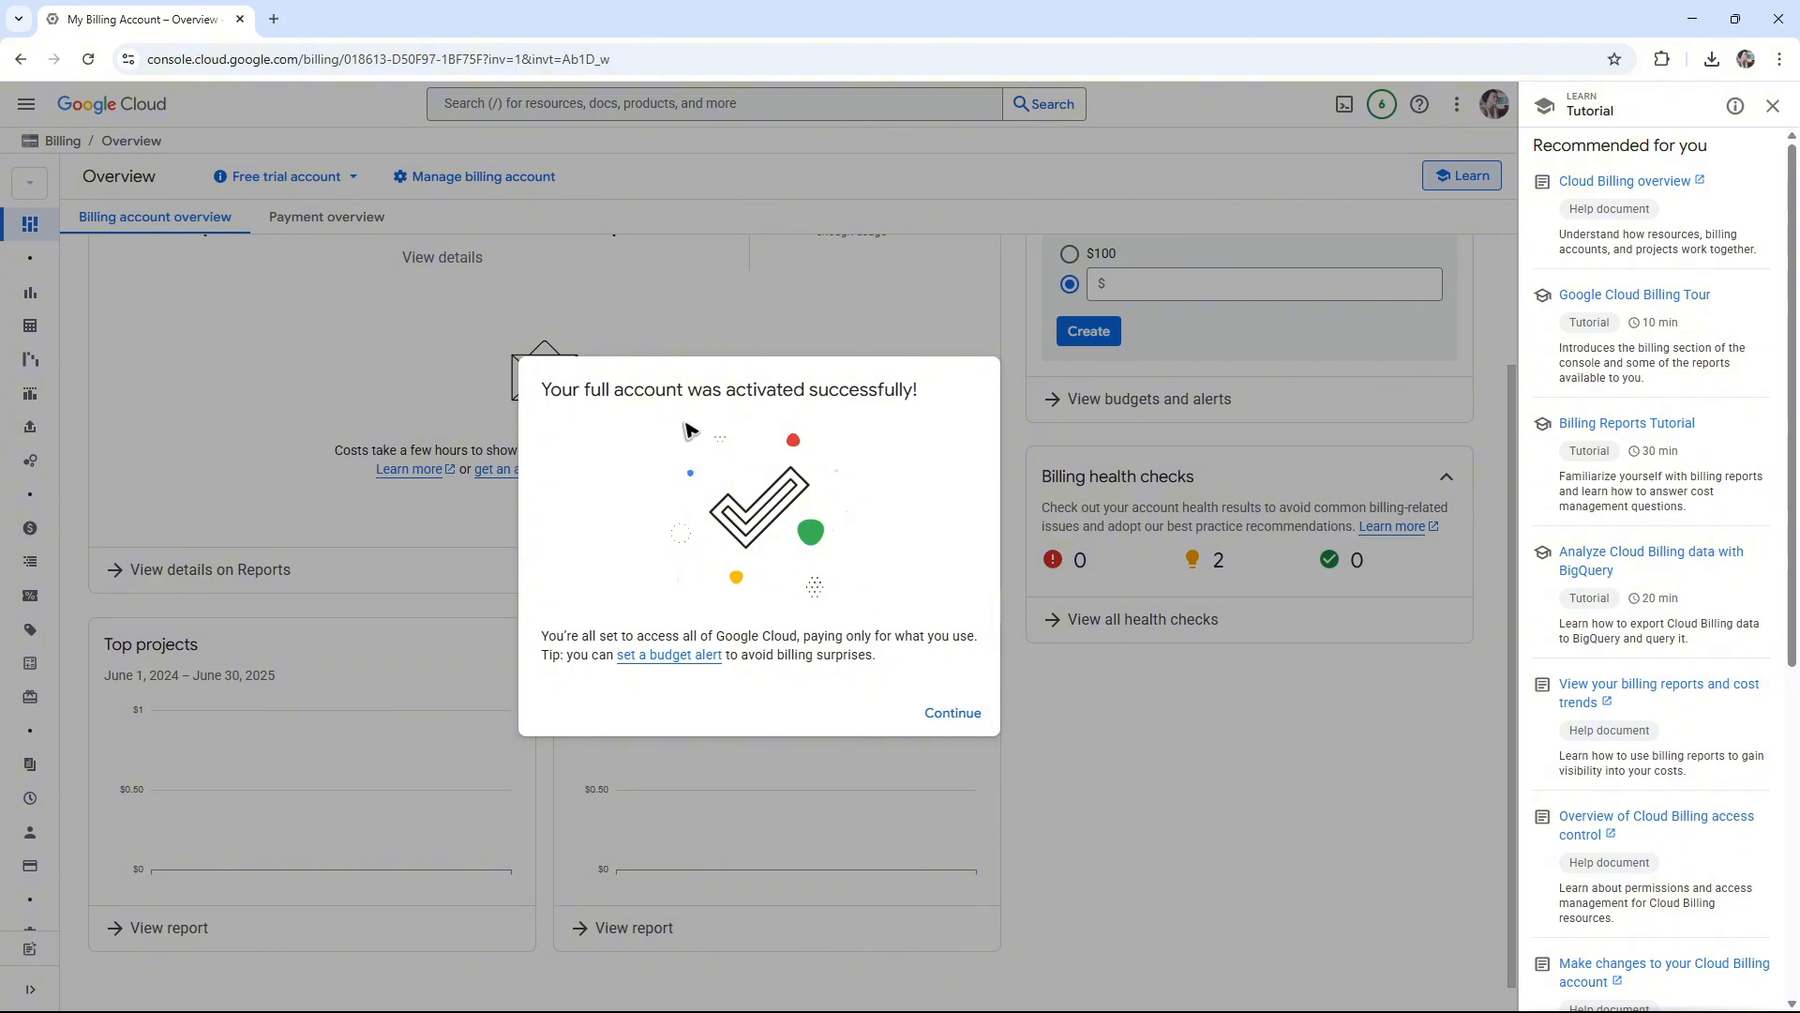
pyautogui.moveTo(848, 448)
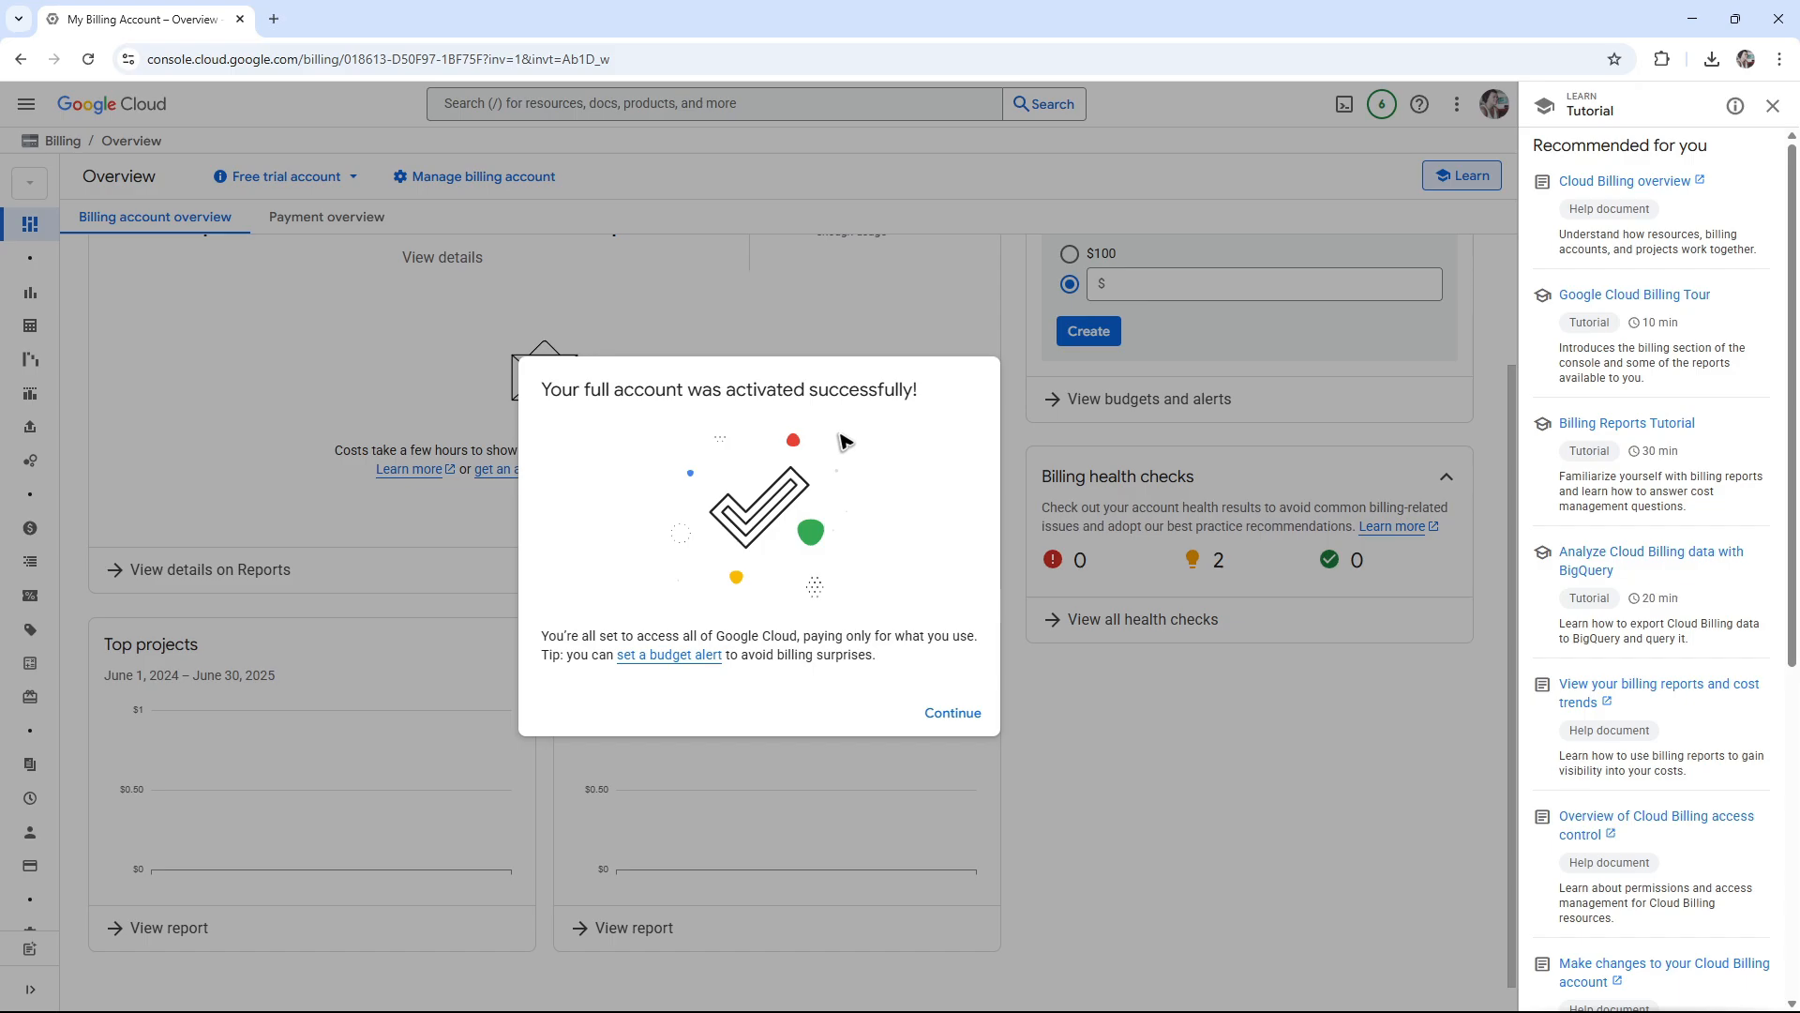
pyautogui.moveTo(900, 460)
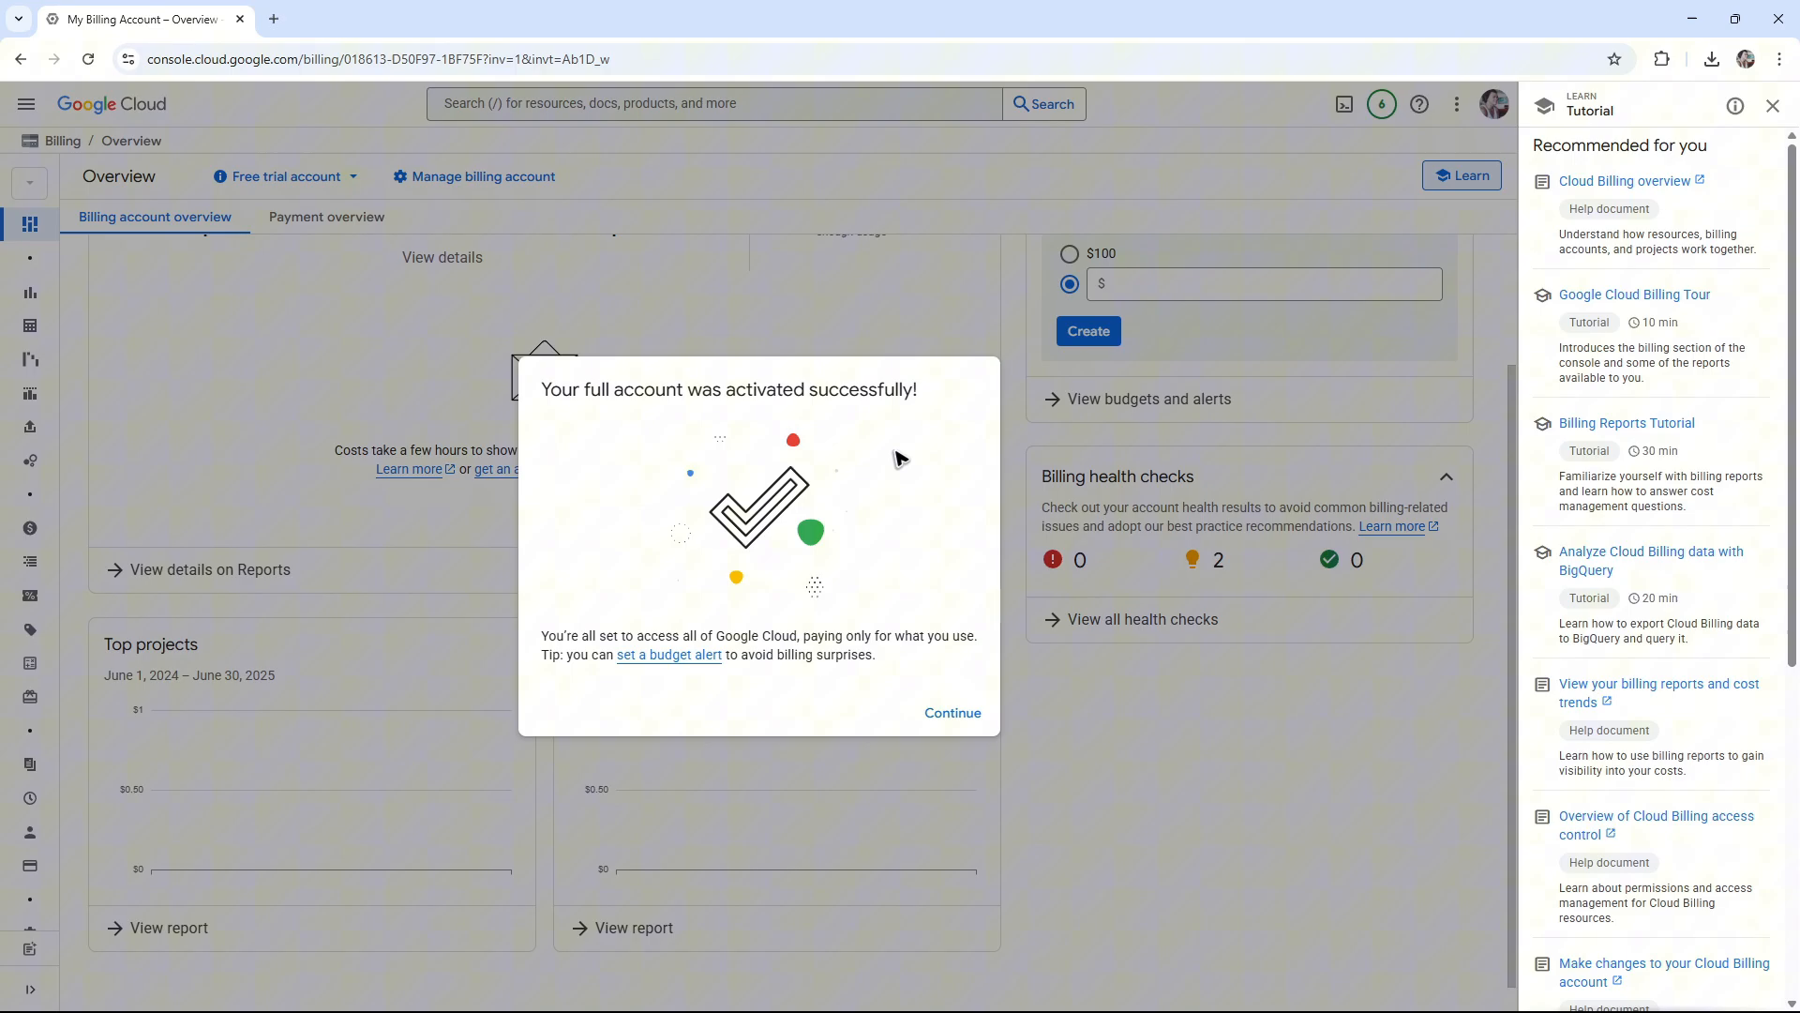
# - Dismiss the activation success dialog with Continue
pyautogui.click(953, 712)
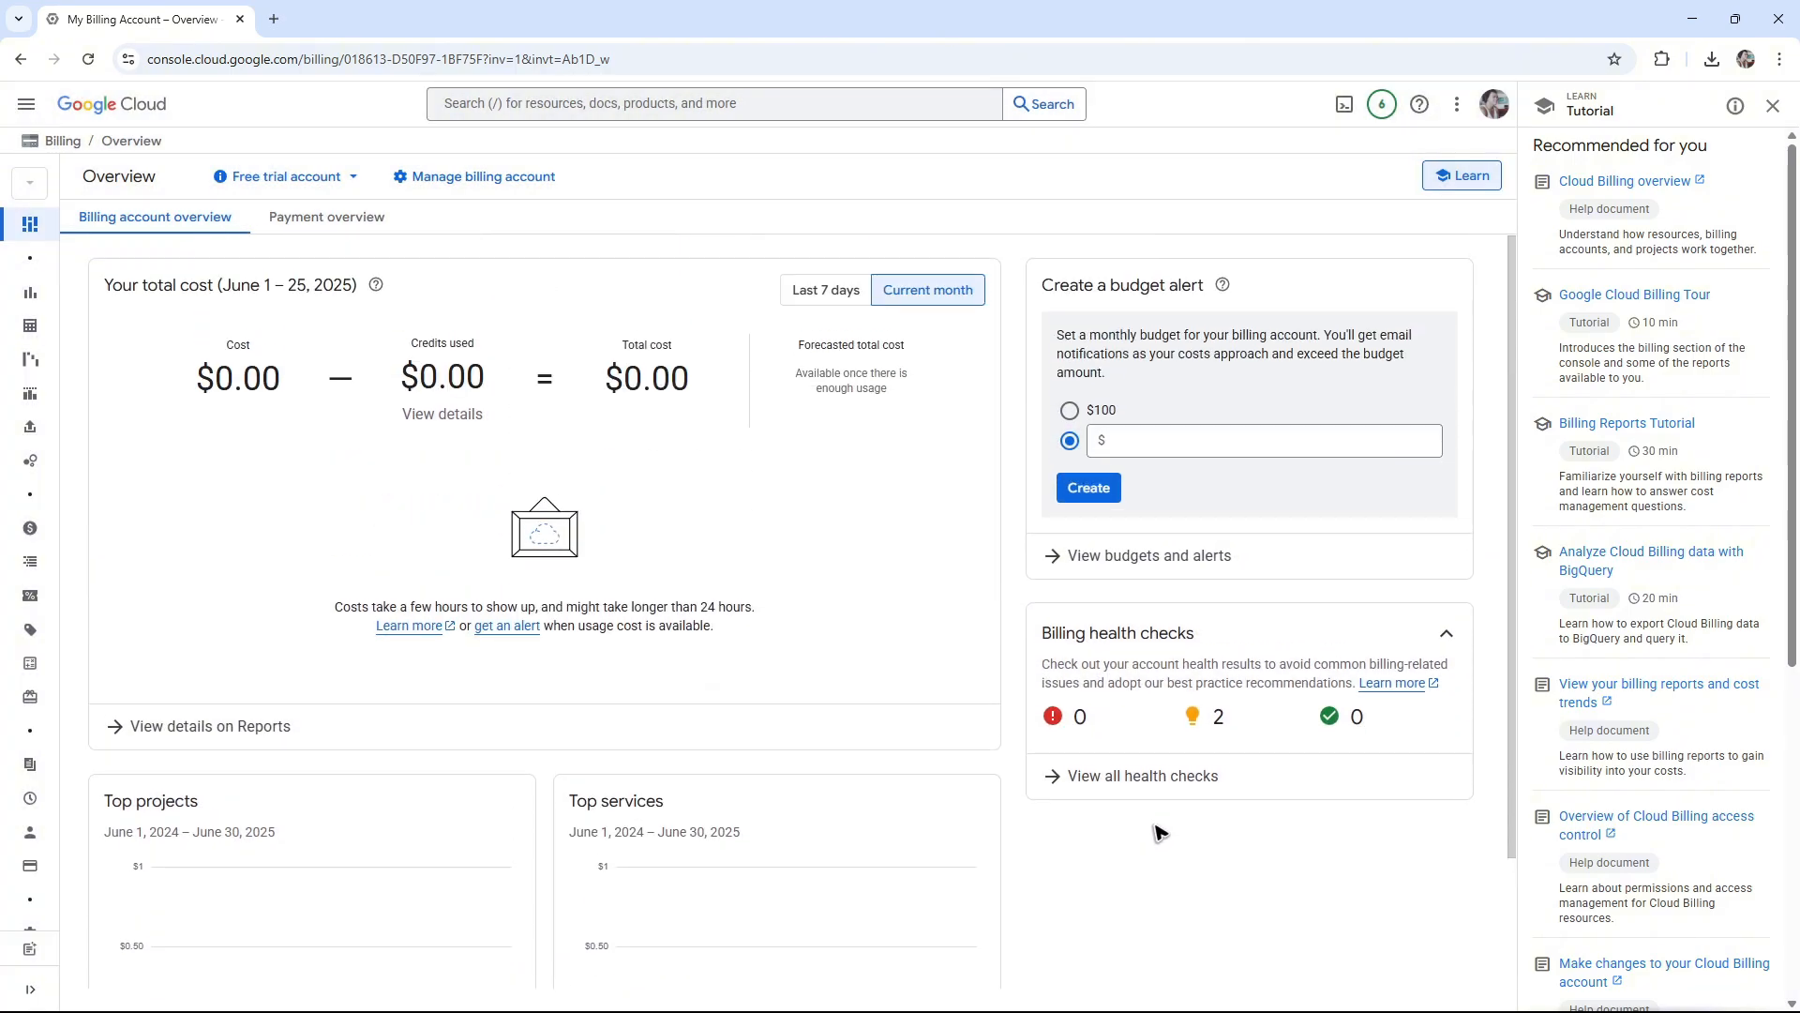
pyautogui.moveTo(1151, 838)
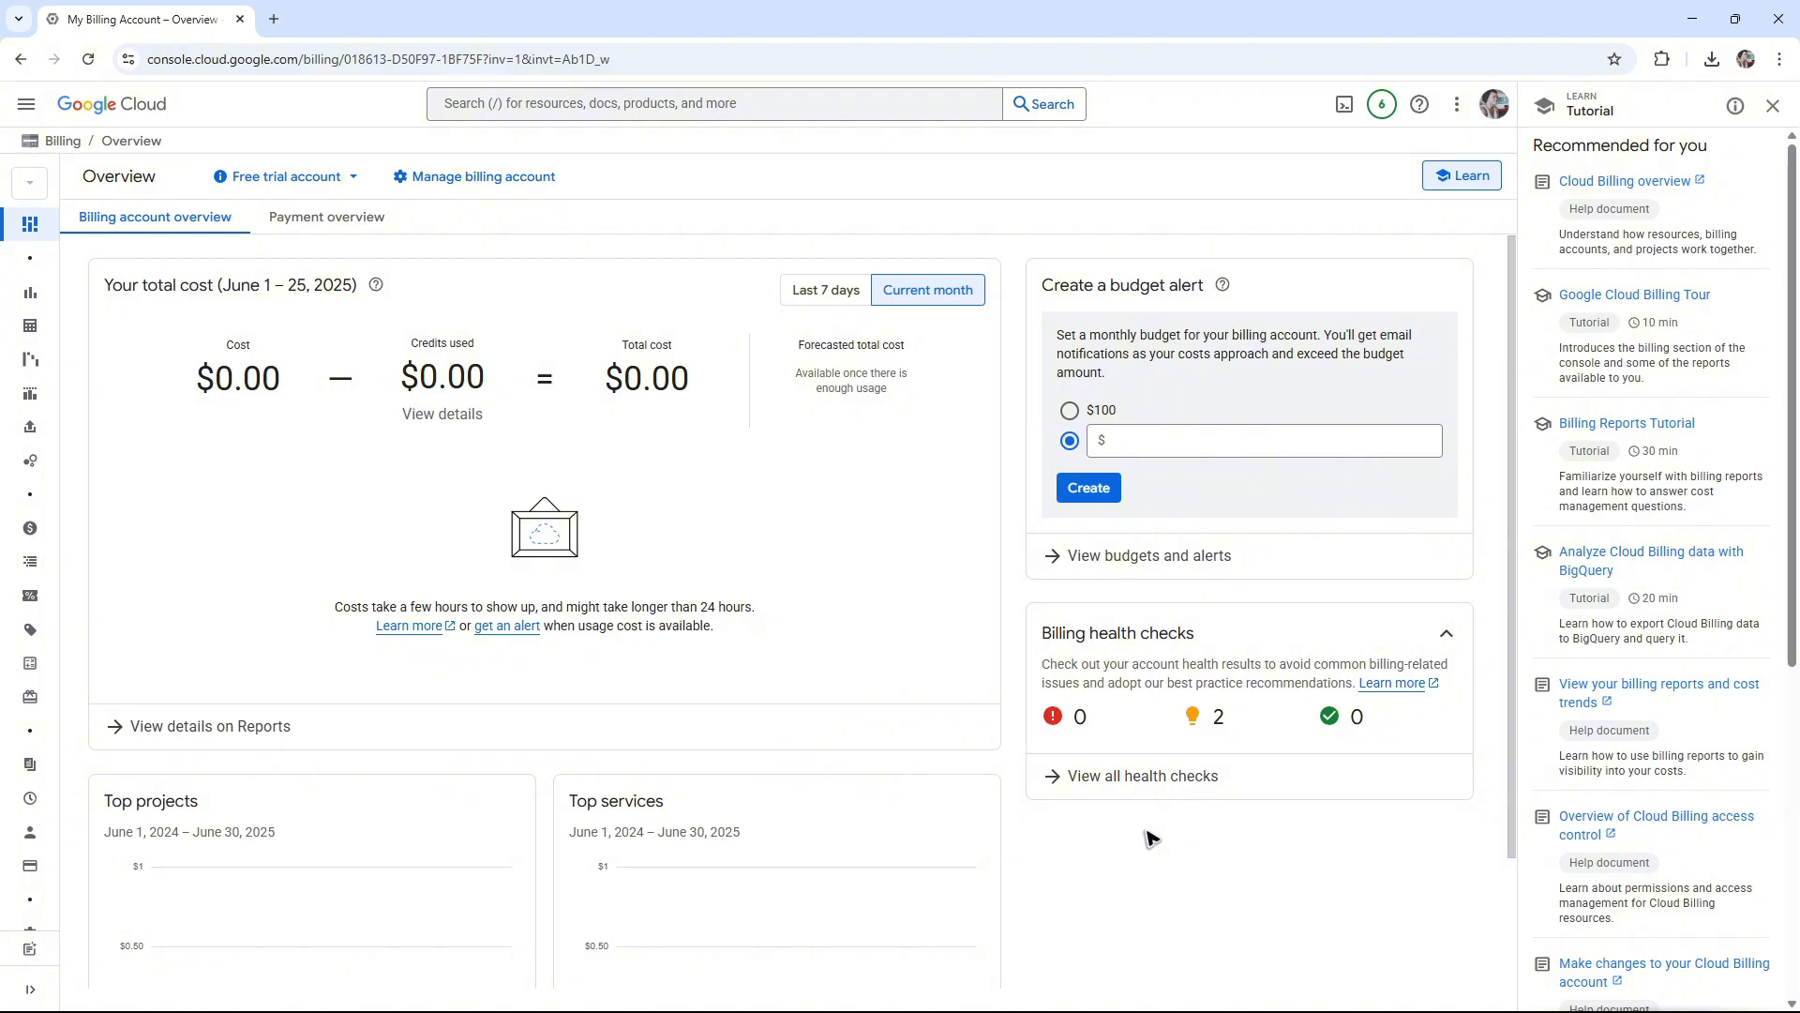
pyautogui.moveTo(1135, 809)
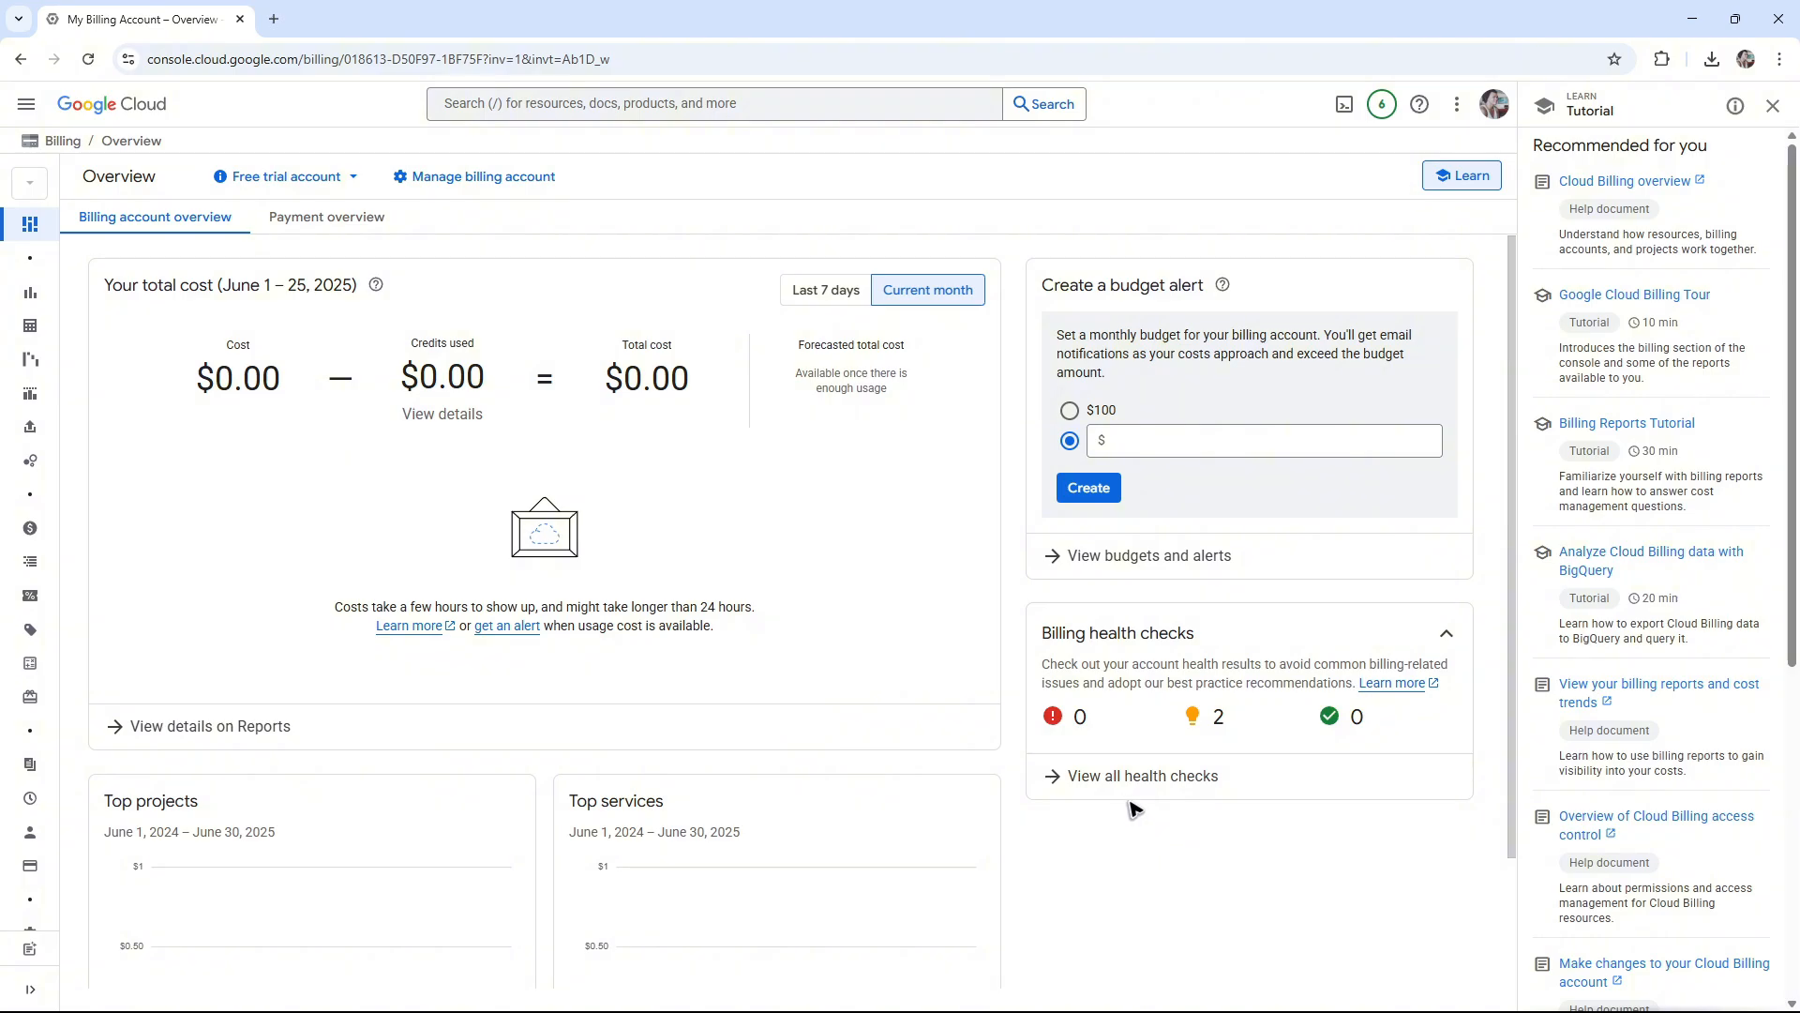